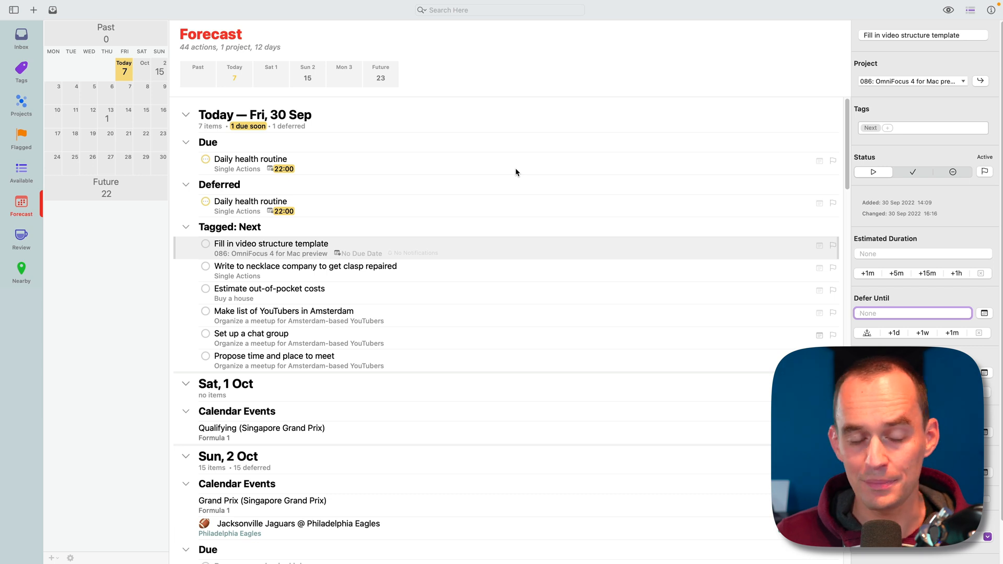
pyautogui.moveTo(509, 246)
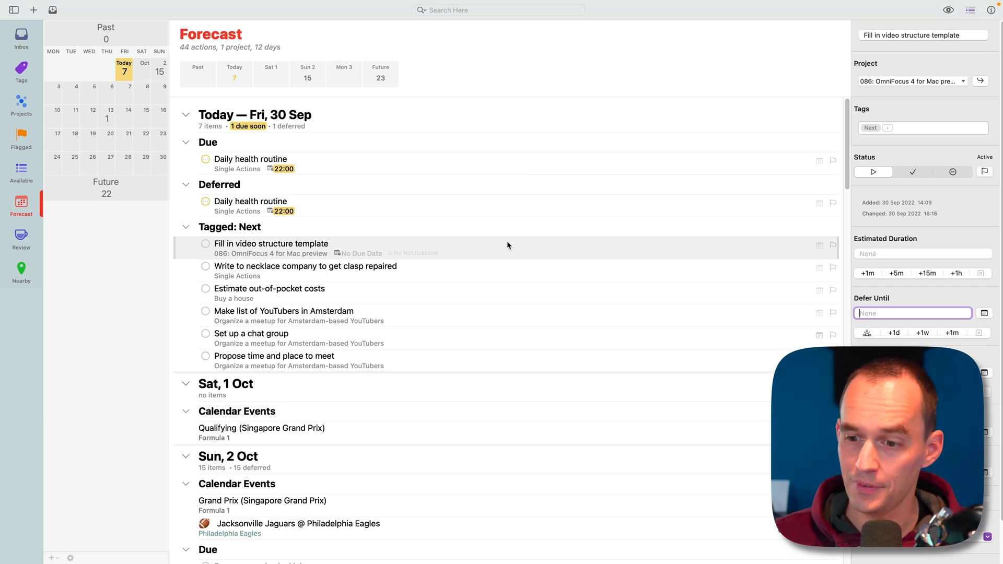
pyautogui.moveTo(635, 179)
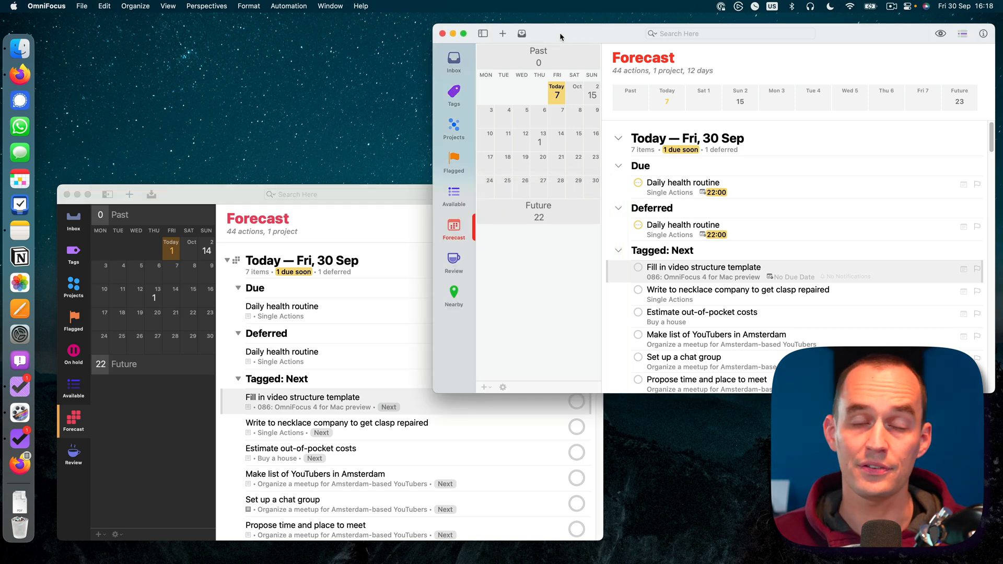
pyautogui.moveTo(521, 62)
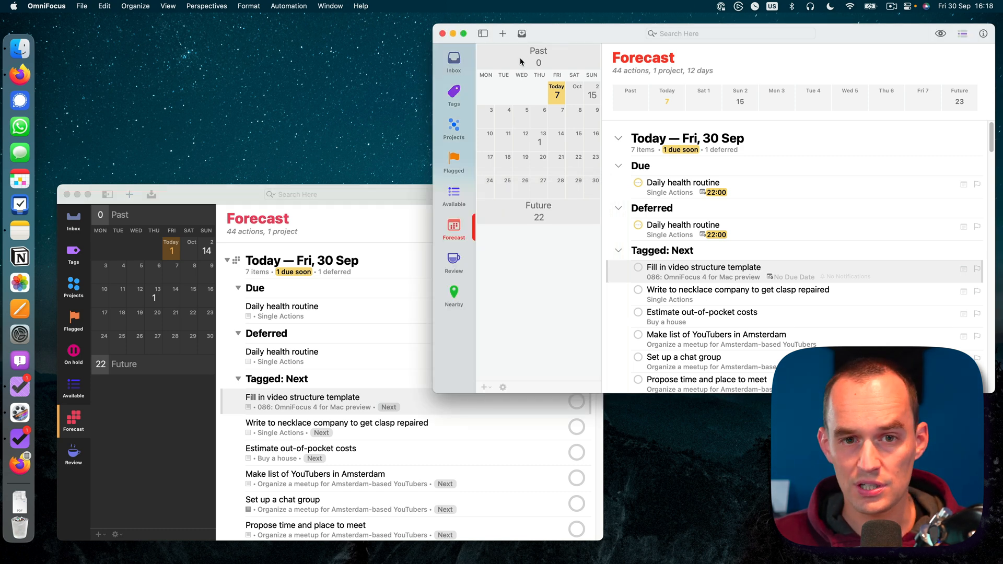
pyautogui.moveTo(445, 98)
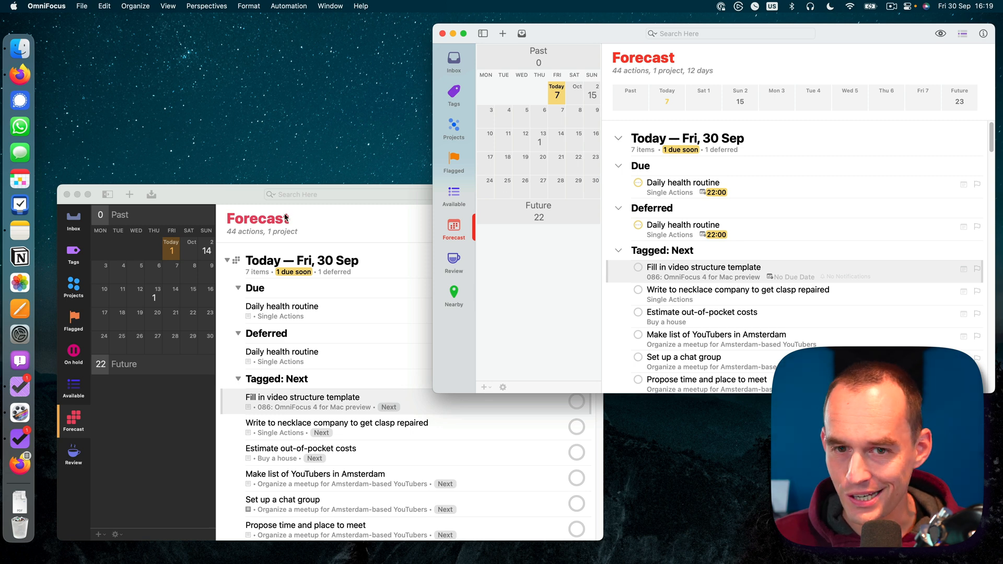
pyautogui.moveTo(672, 291)
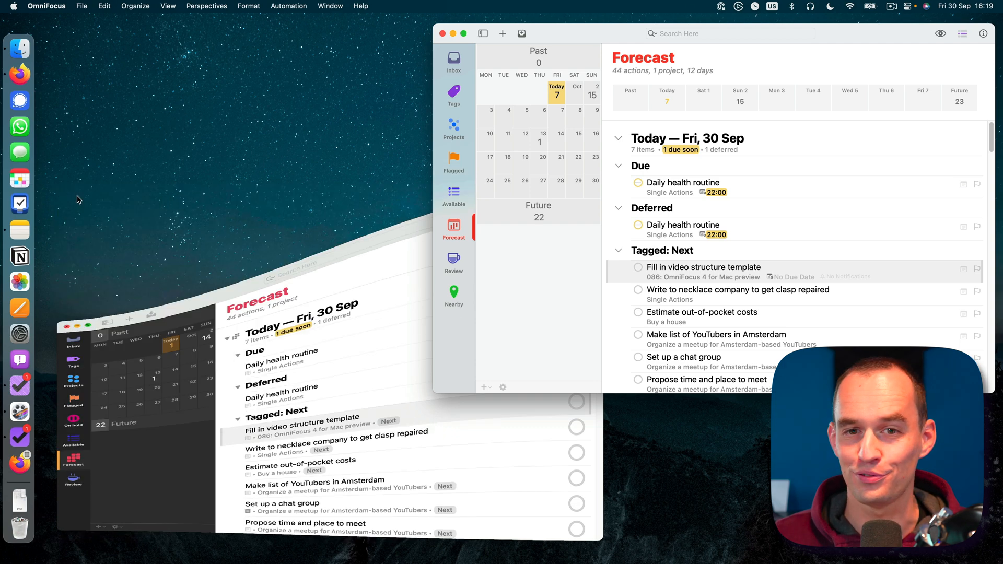
pyautogui.click(463, 33)
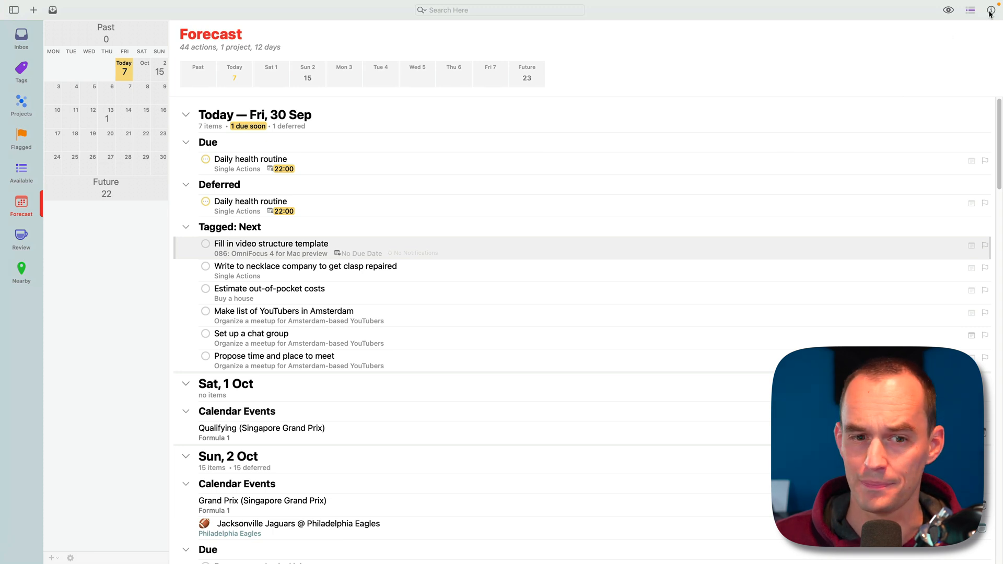
pyautogui.click(991, 10)
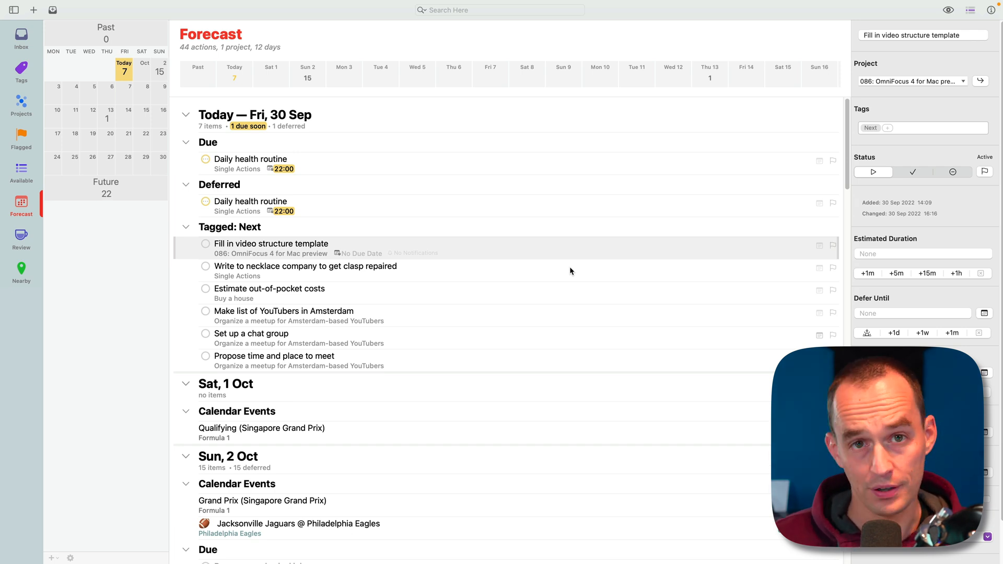
pyautogui.moveTo(329, 181)
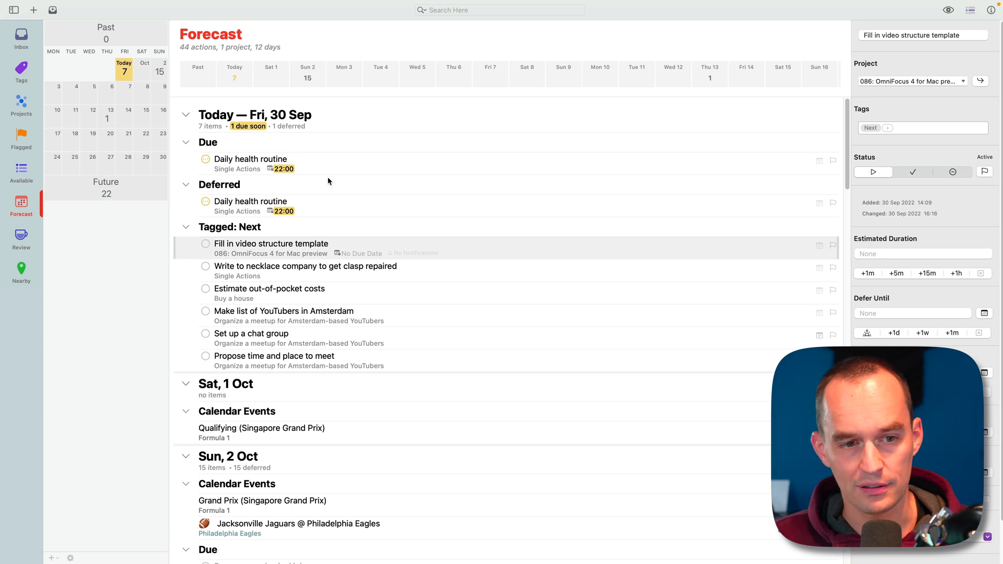
pyautogui.moveTo(478, 180)
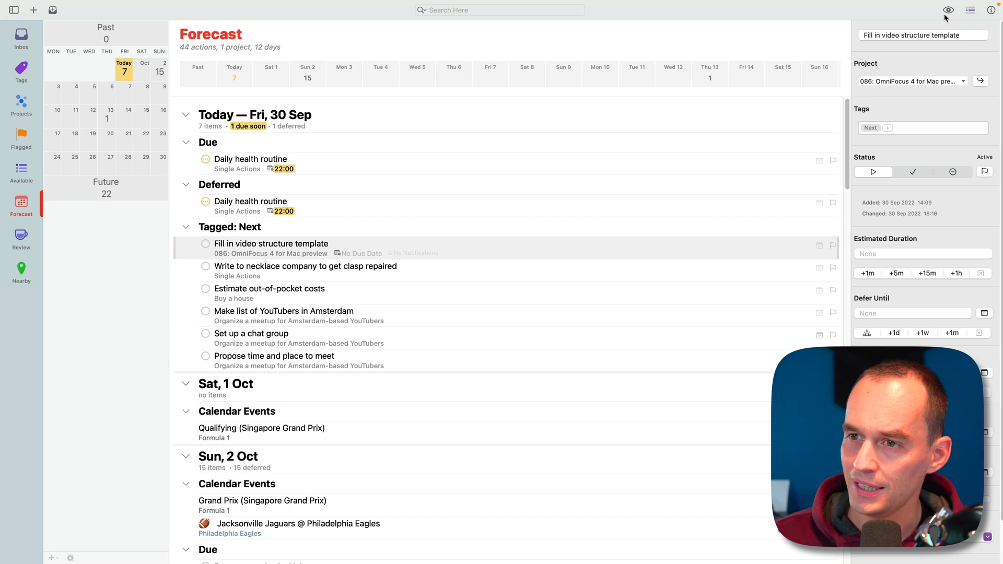
pyautogui.click(949, 10)
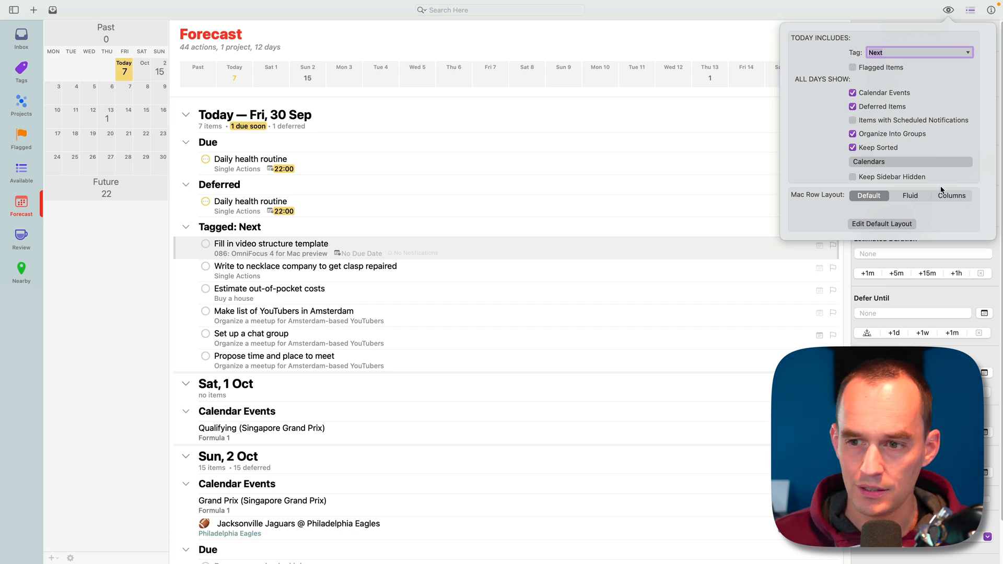
pyautogui.click(910, 196)
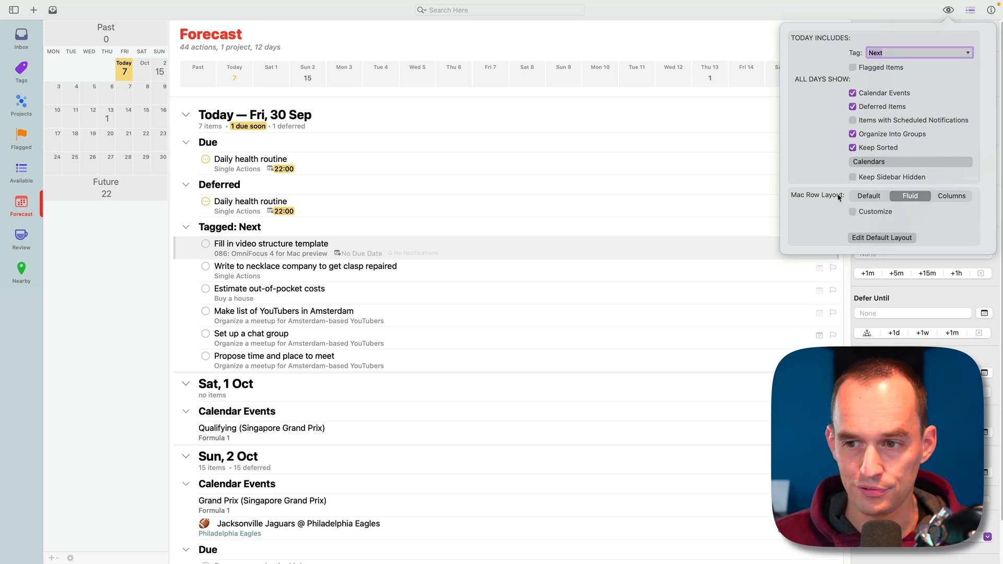
pyautogui.click(951, 196)
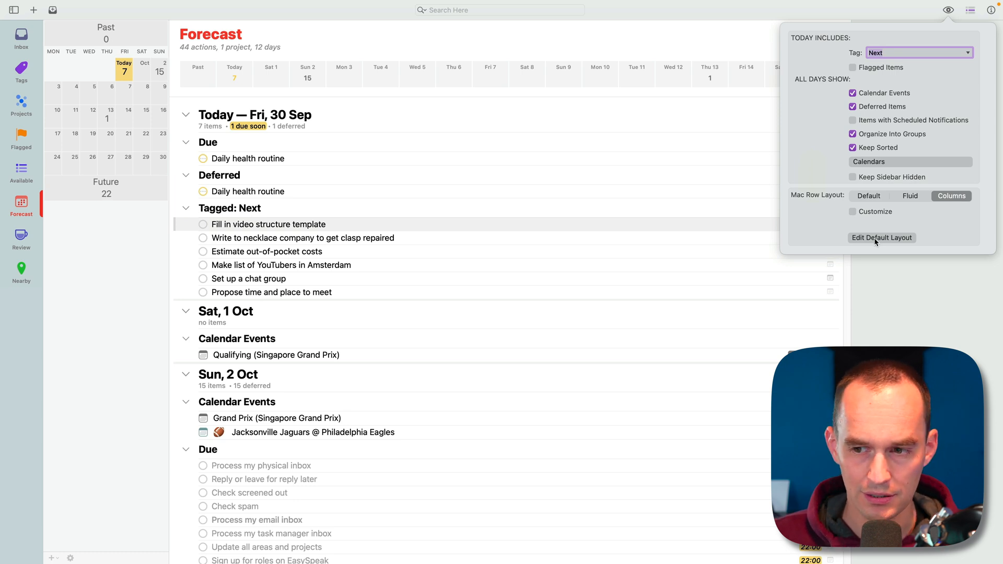
pyautogui.click(882, 238)
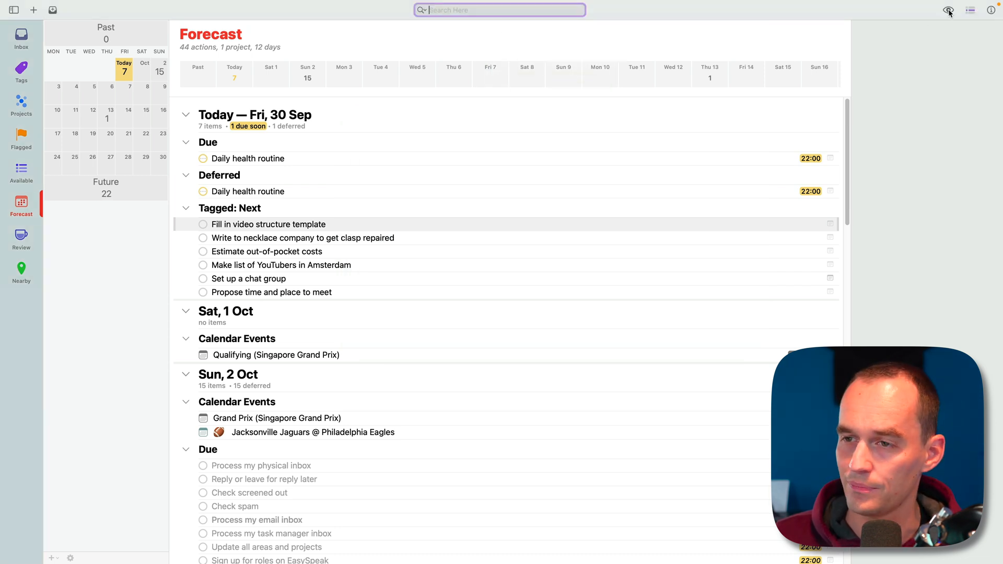
# - Try the Default and Fluid row layouts, briefly customizing Fluid's fields by toggling the project name off and on
pyautogui.click(946, 9)
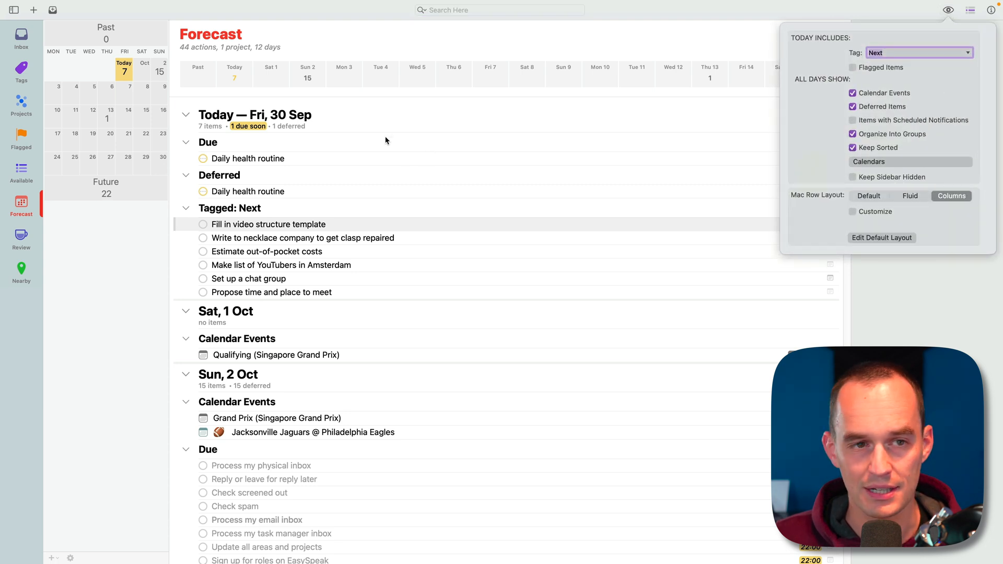
pyautogui.click(869, 196)
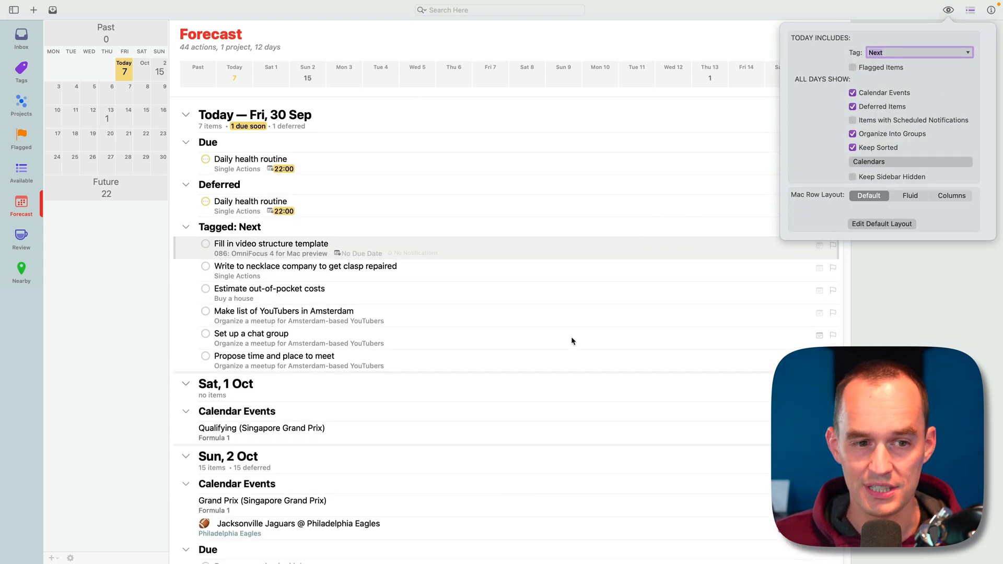
pyautogui.moveTo(593, 288)
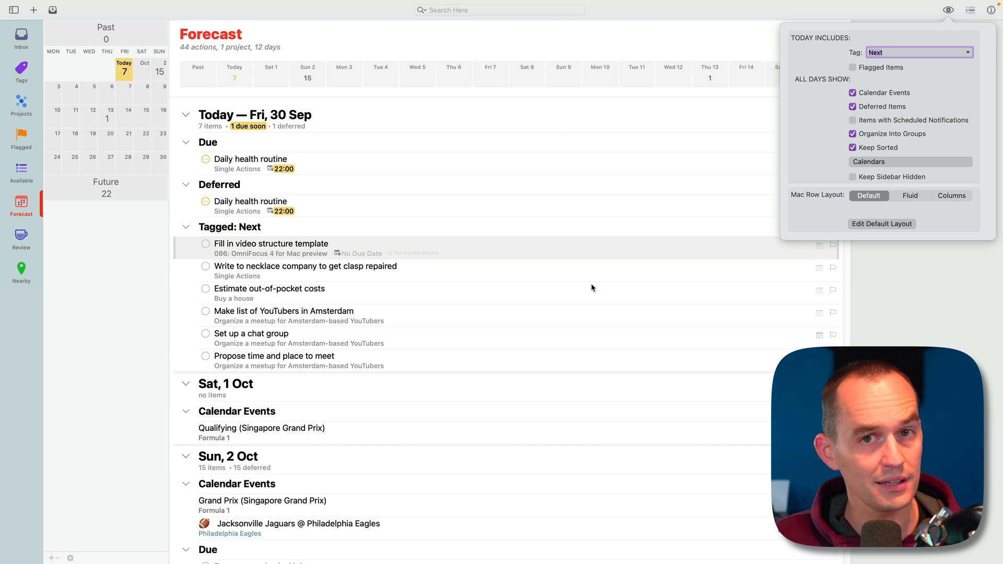
pyautogui.click(910, 196)
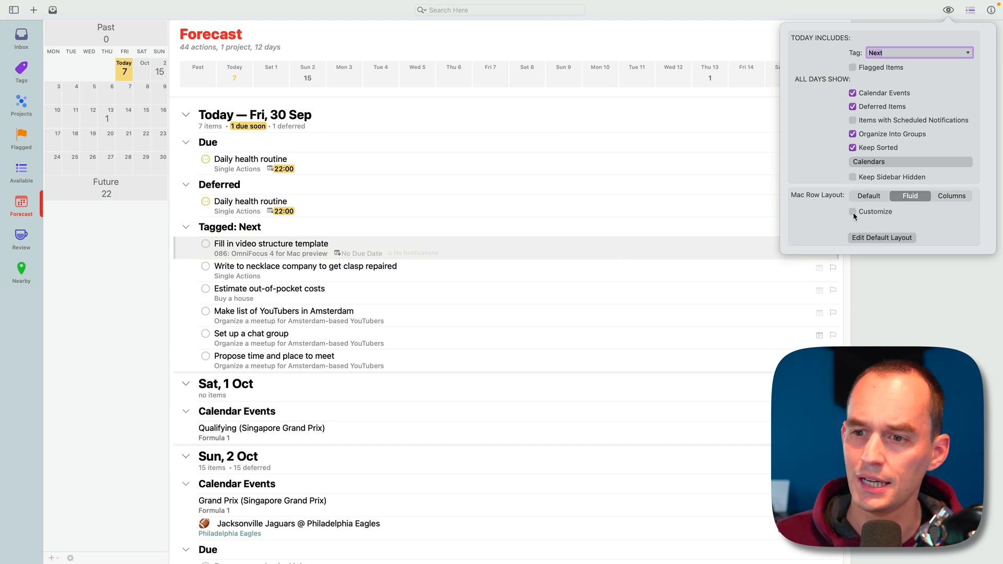
pyautogui.click(853, 211)
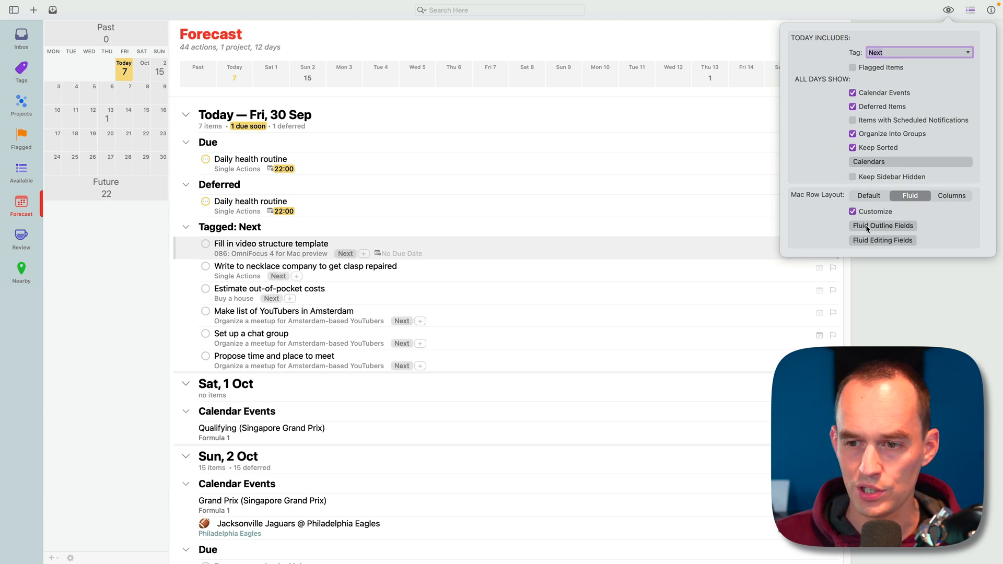
pyautogui.click(883, 225)
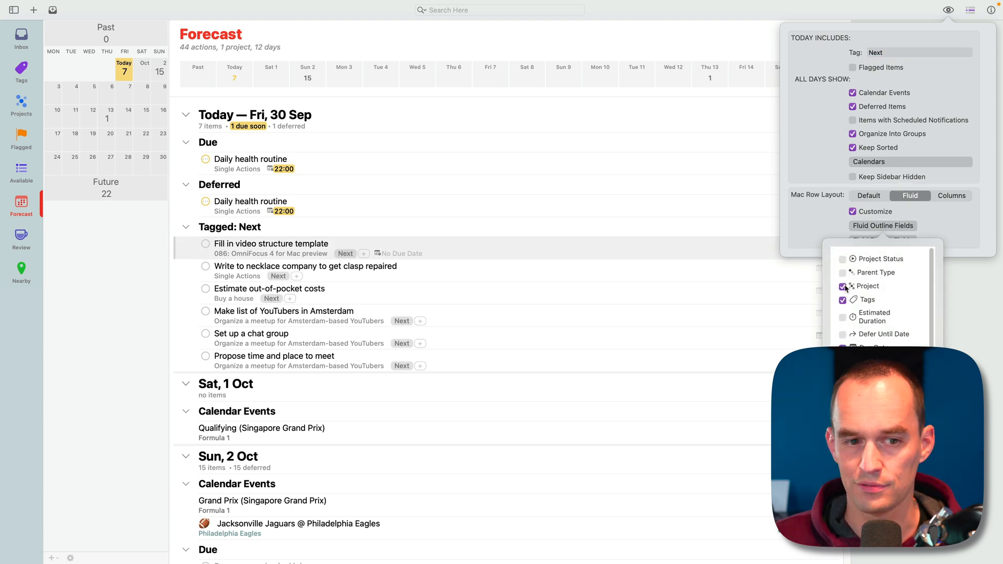
pyautogui.click(843, 286)
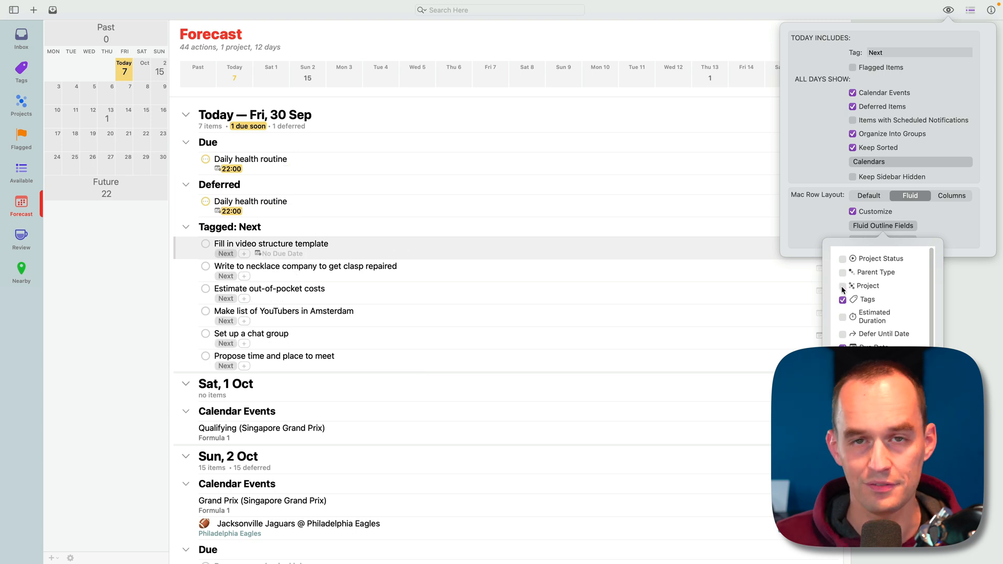
pyautogui.click(843, 286)
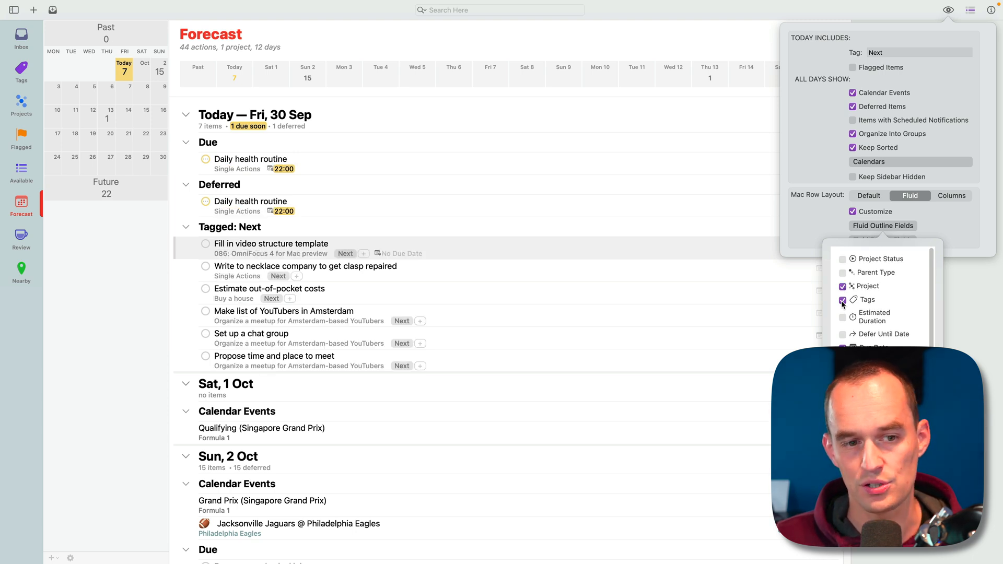
pyautogui.click(843, 300)
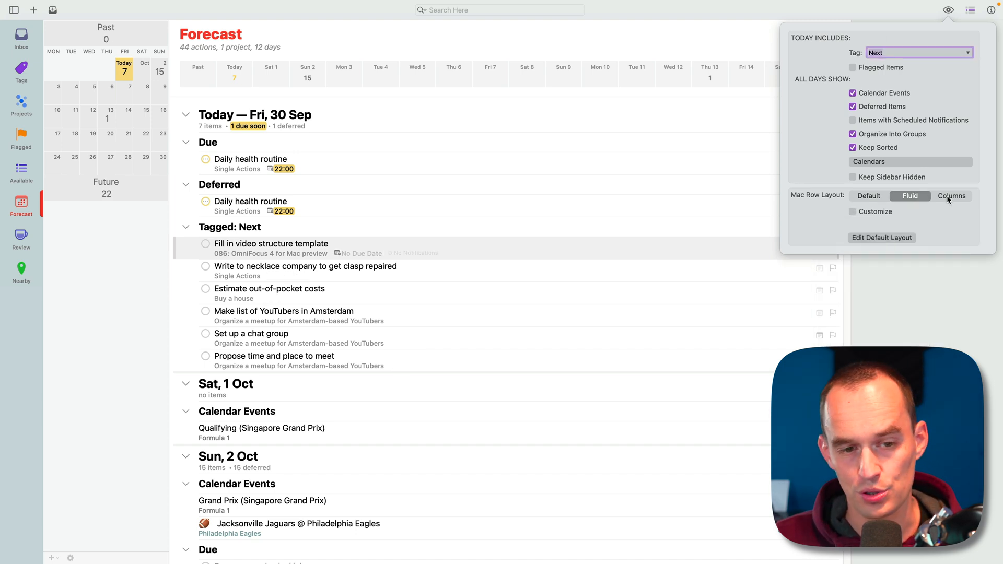
# - Choose the Columns layout with Customize on and add a Flag column in Columns to Show
pyautogui.click(951, 196)
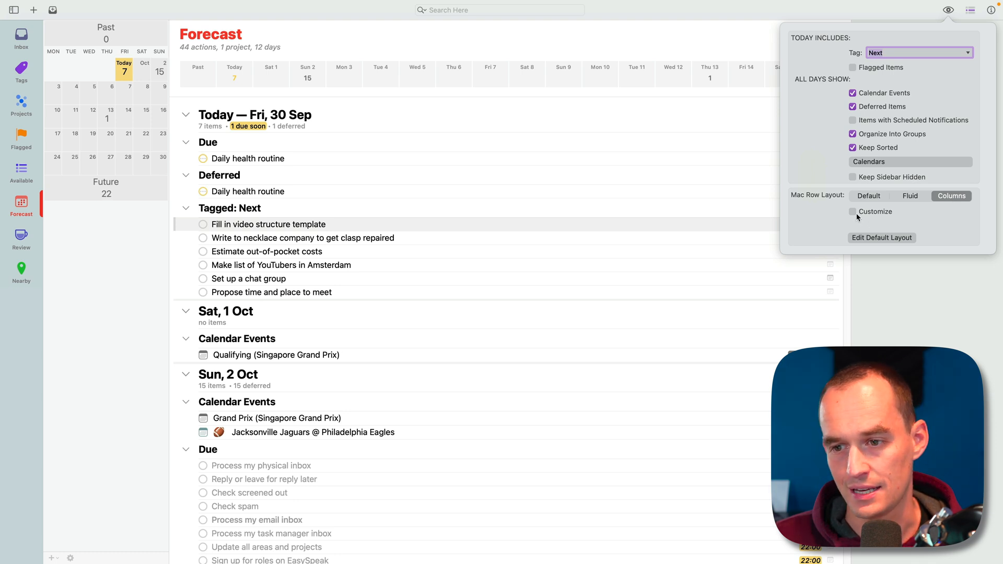
pyautogui.click(853, 212)
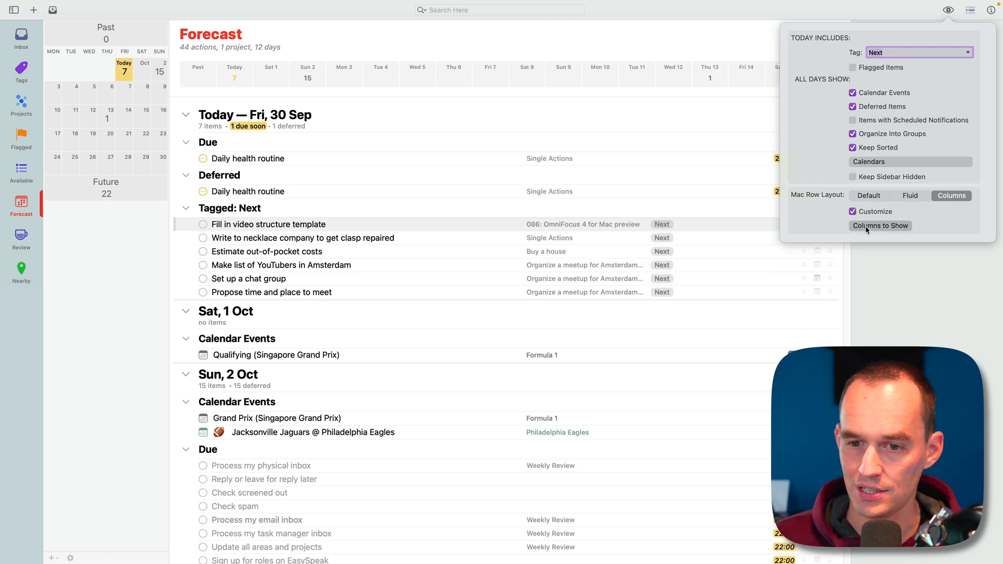
pyautogui.click(880, 226)
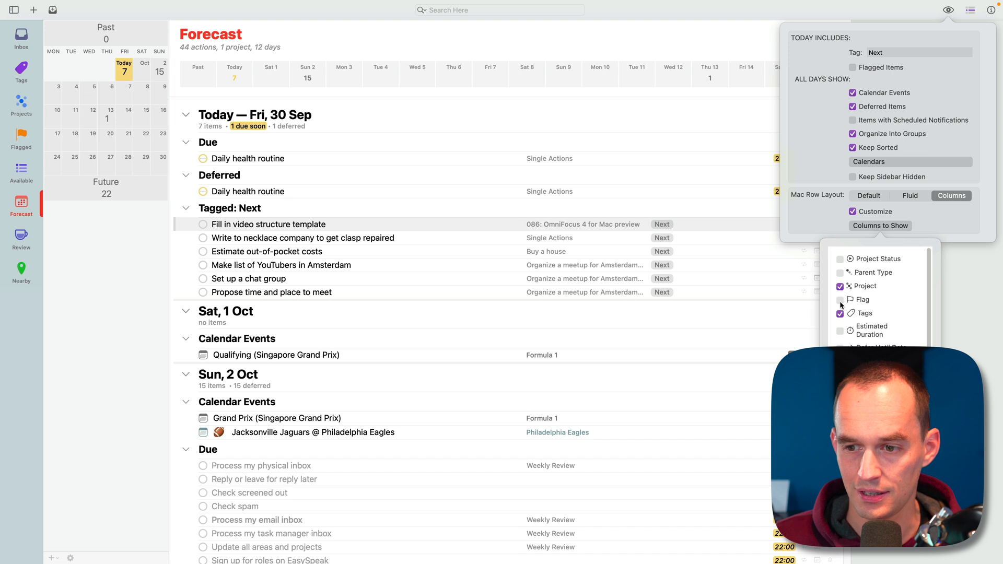
pyautogui.click(841, 300)
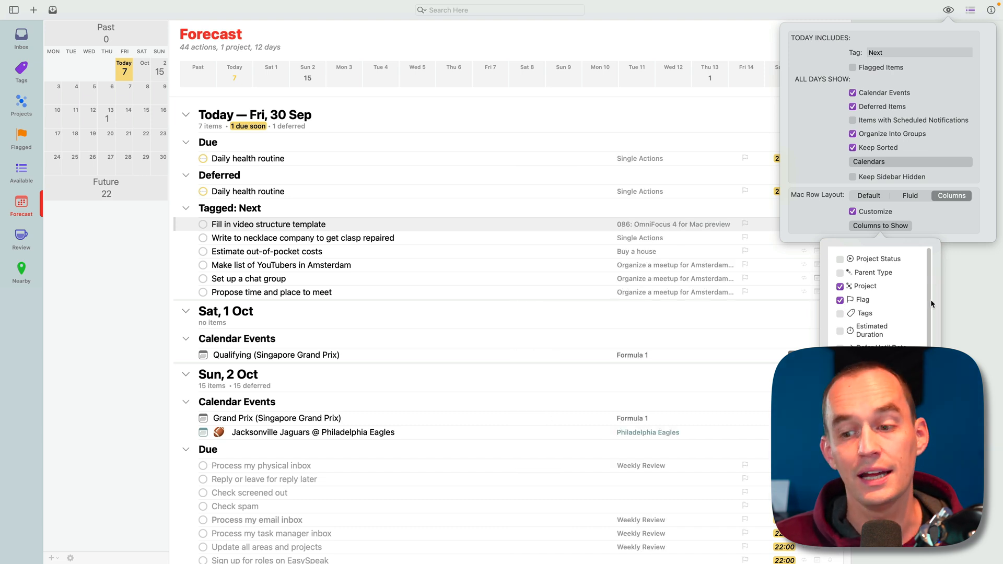
pyautogui.moveTo(903, 202)
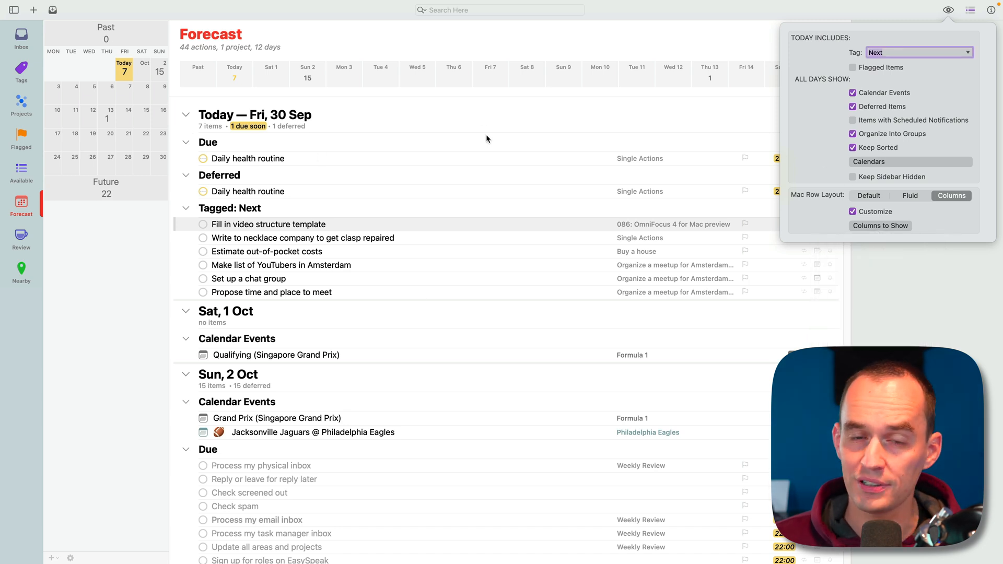
pyautogui.moveTo(706, 128)
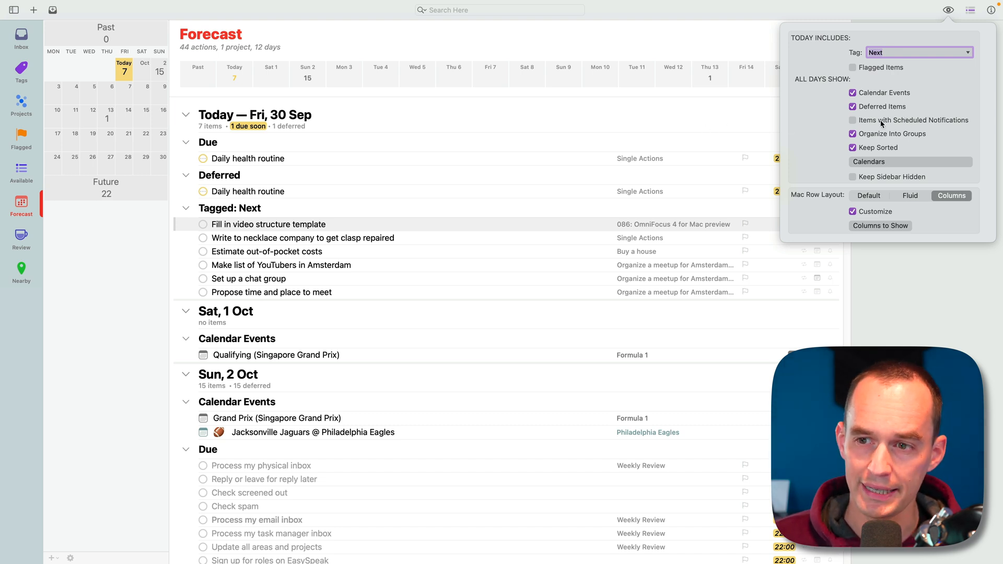
pyautogui.moveTo(947, 124)
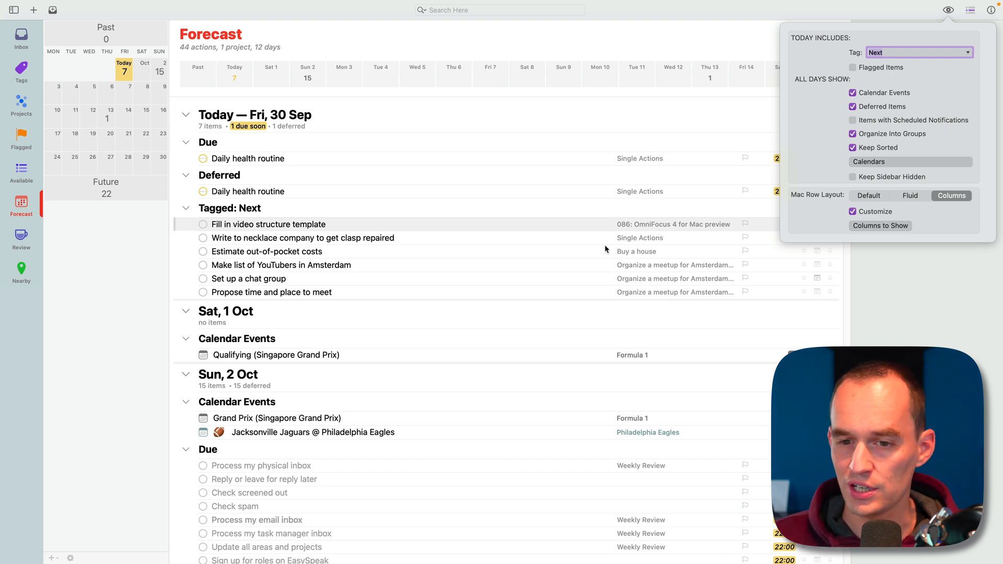
pyautogui.moveTo(497, 183)
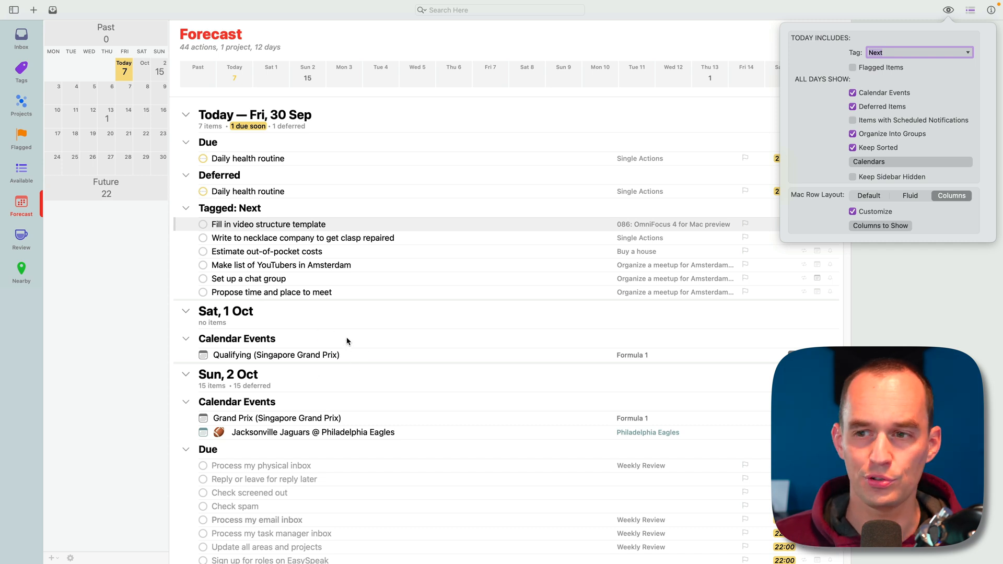
pyautogui.moveTo(834, 136)
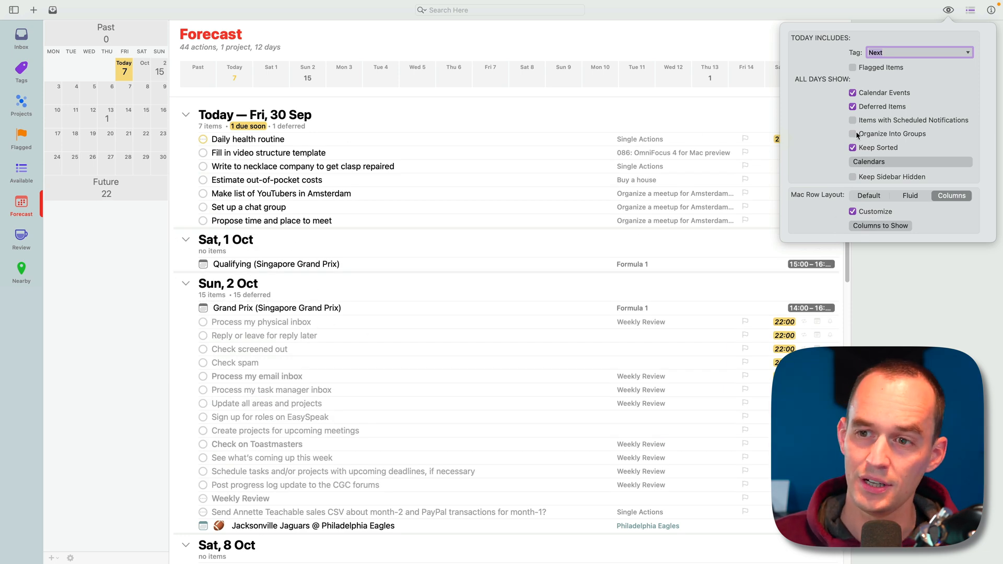
# - Turn Organize Into Groups back on and select the due 'Daily health routine' action in Forecast
pyautogui.click(853, 134)
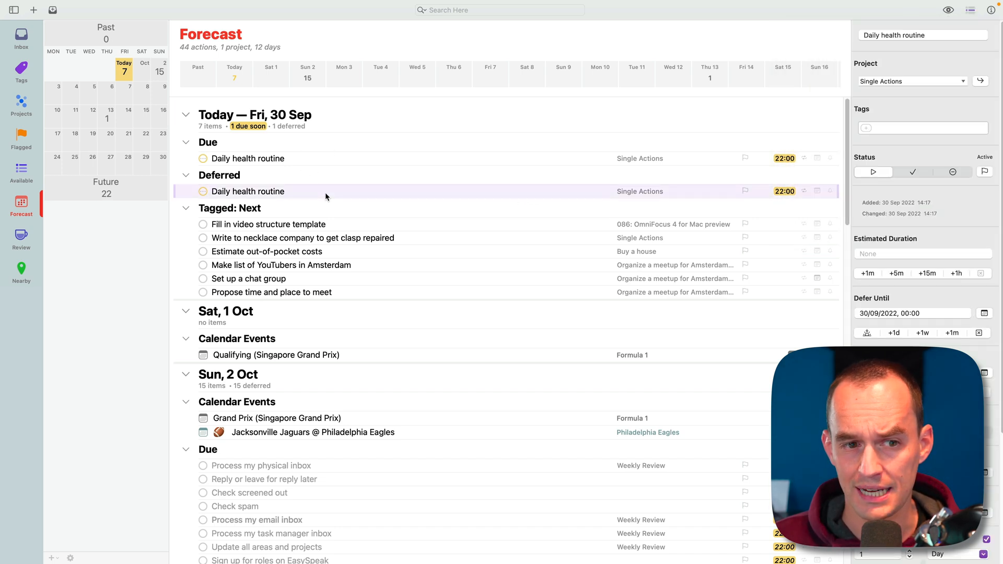
pyautogui.moveTo(584, 173)
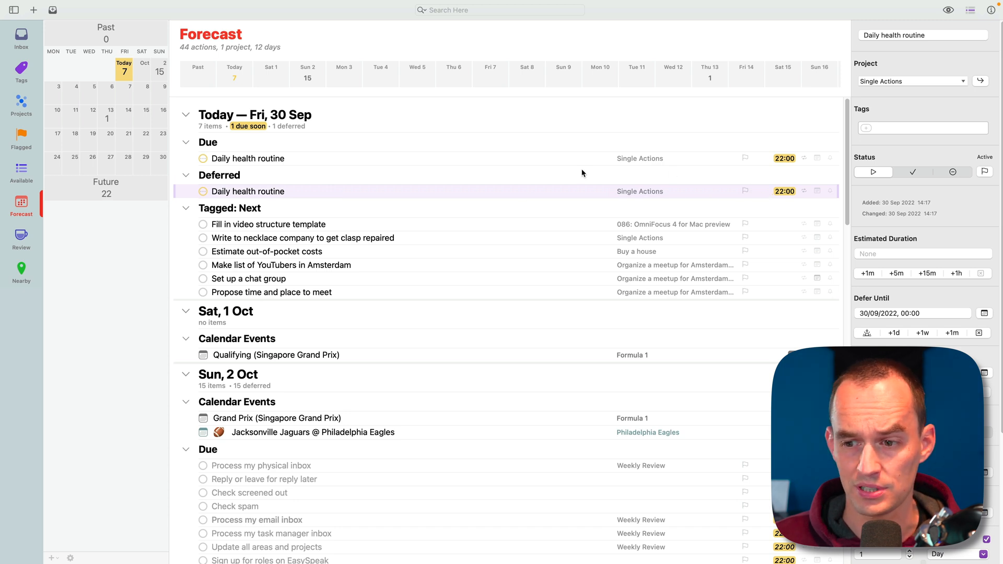
pyautogui.click(248, 158)
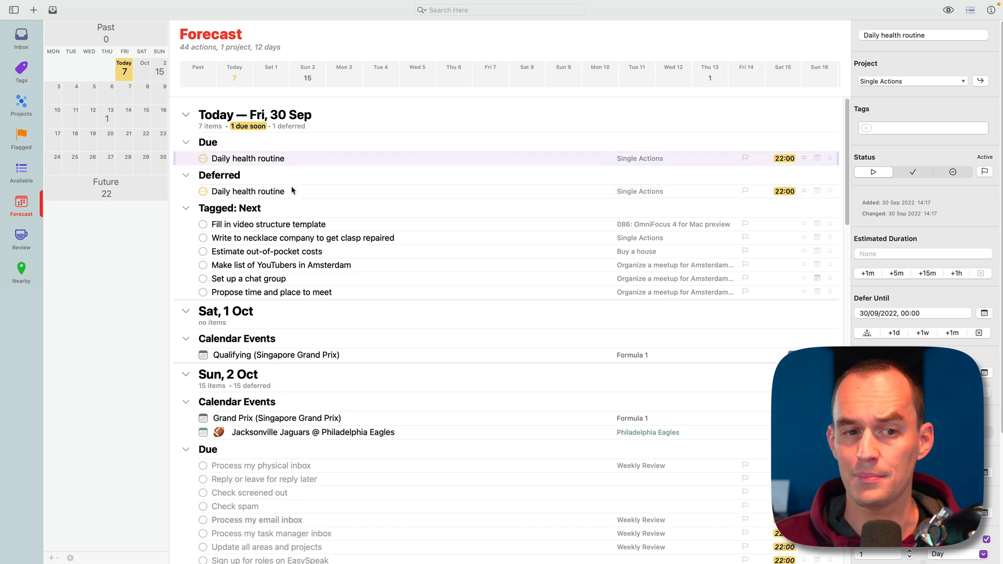
pyautogui.click(268, 225)
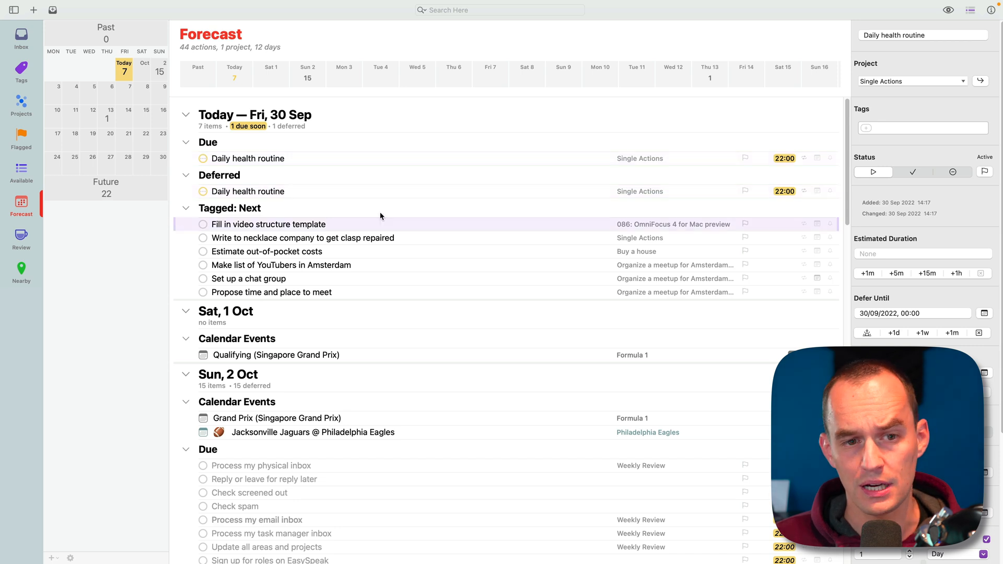
pyautogui.click(948, 9)
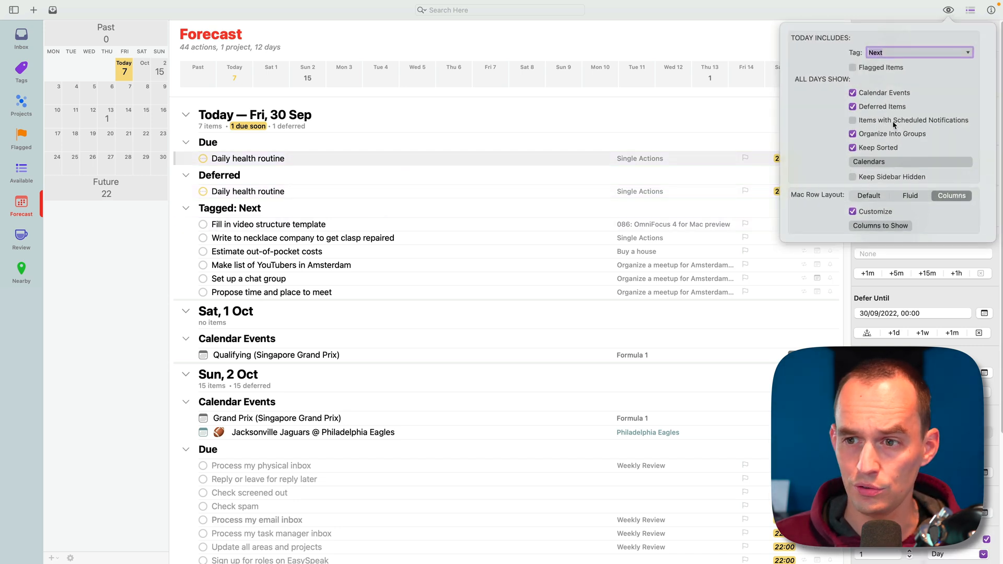
pyautogui.moveTo(441, 123)
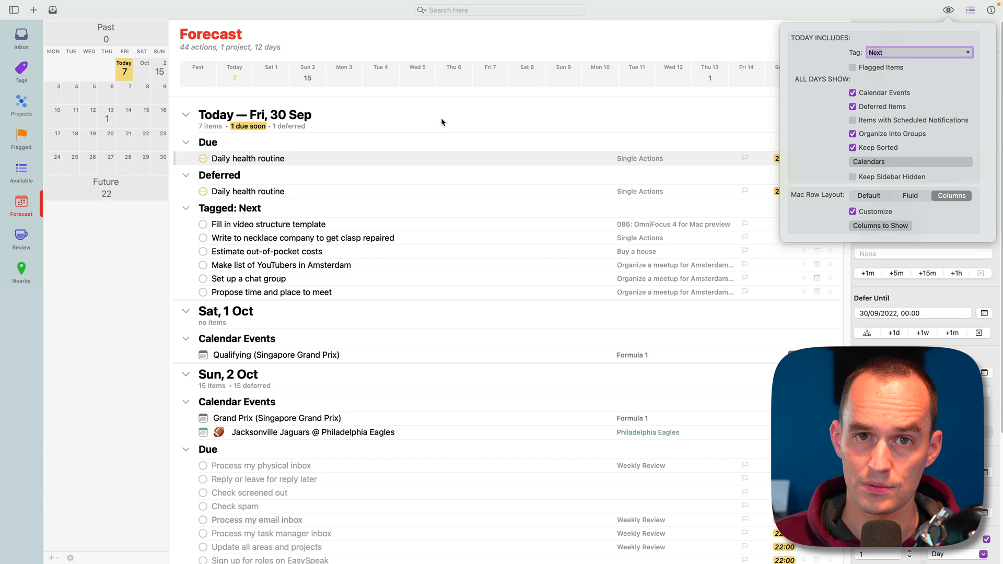
pyautogui.moveTo(463, 158)
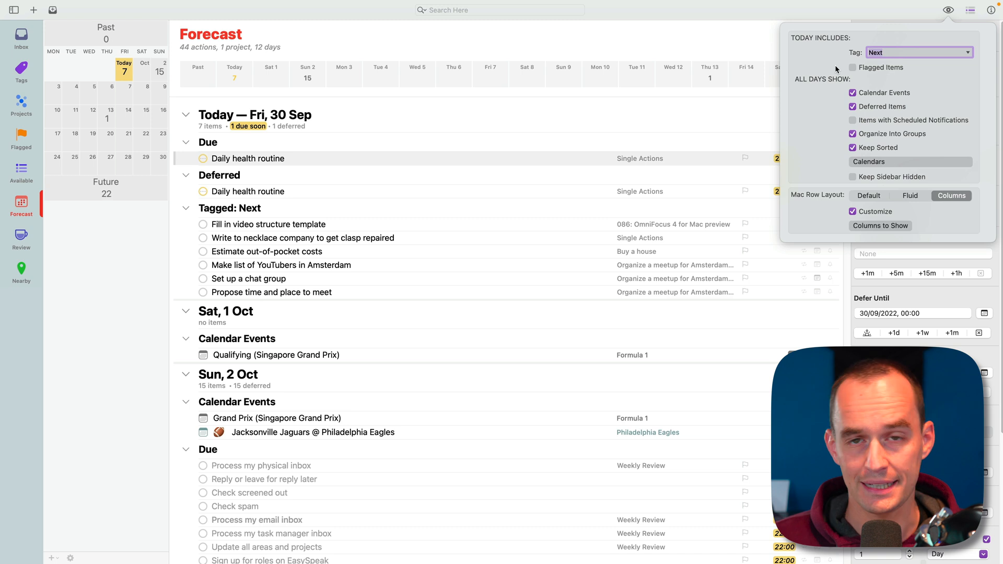
pyautogui.click(248, 158)
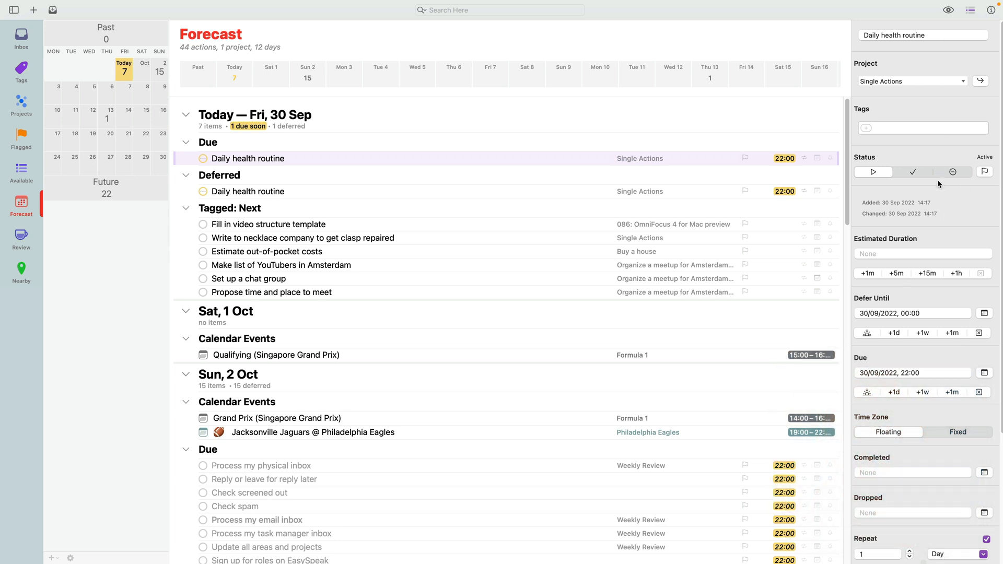
# - In Edit Inspector Layout's Inspector settings, hide the Estimated Duration field, then close Layout Preferences
pyautogui.scroll(-3)
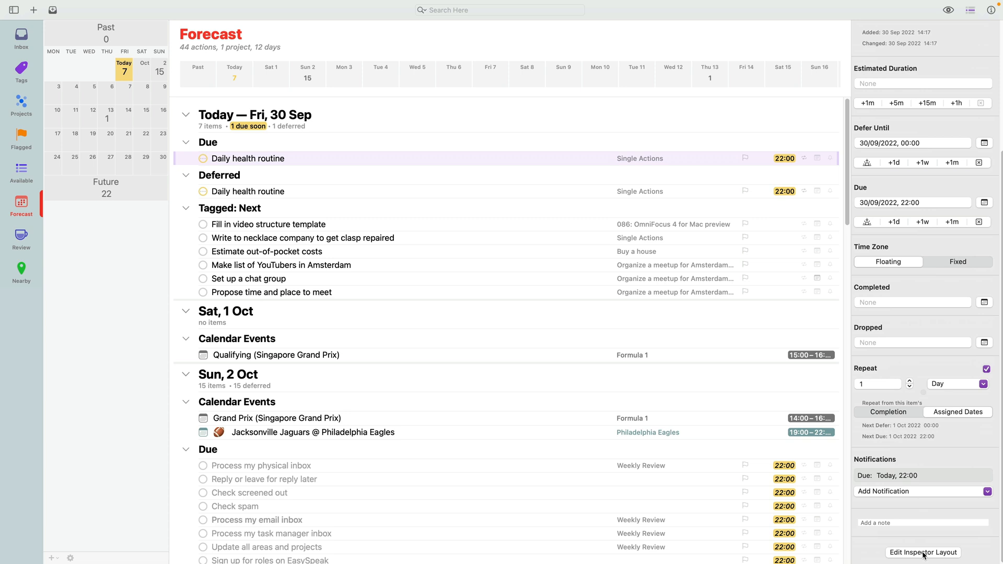
pyautogui.click(922, 553)
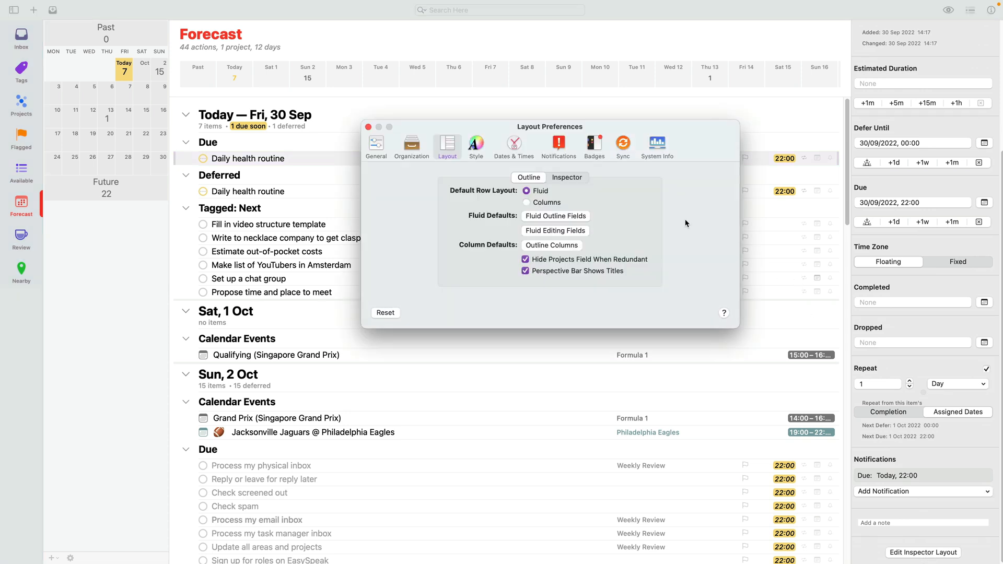
pyautogui.click(567, 177)
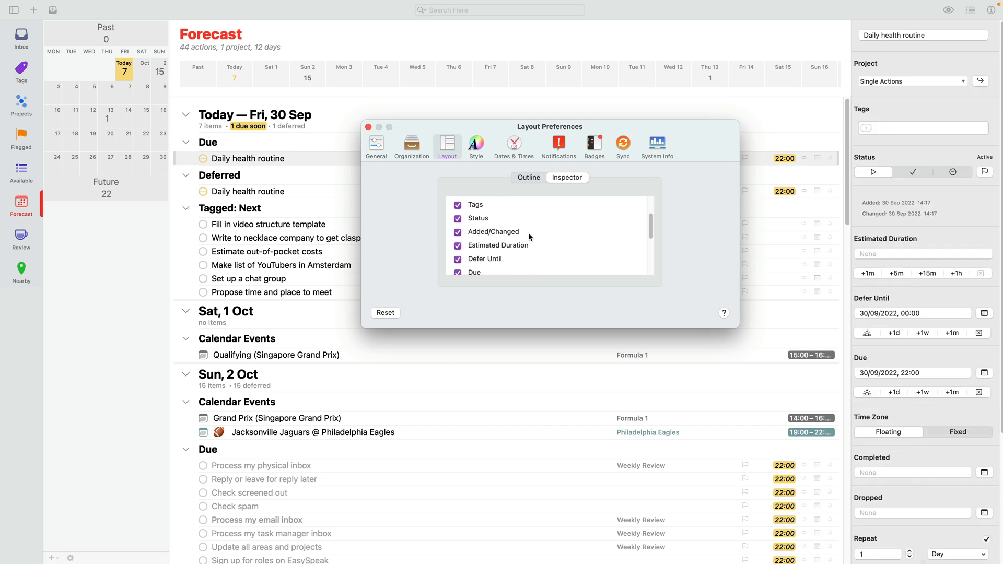
pyautogui.scroll(-3)
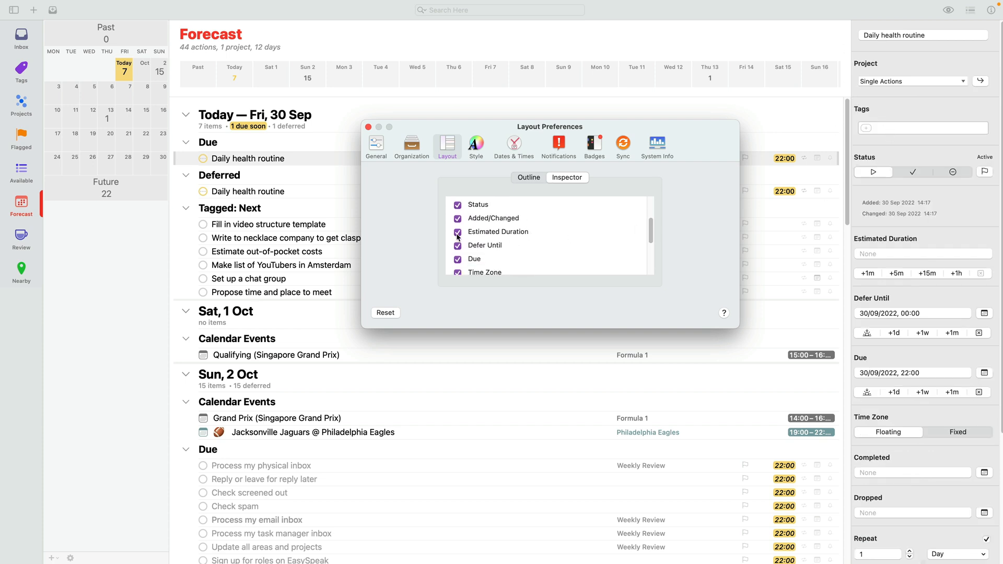
pyautogui.click(458, 232)
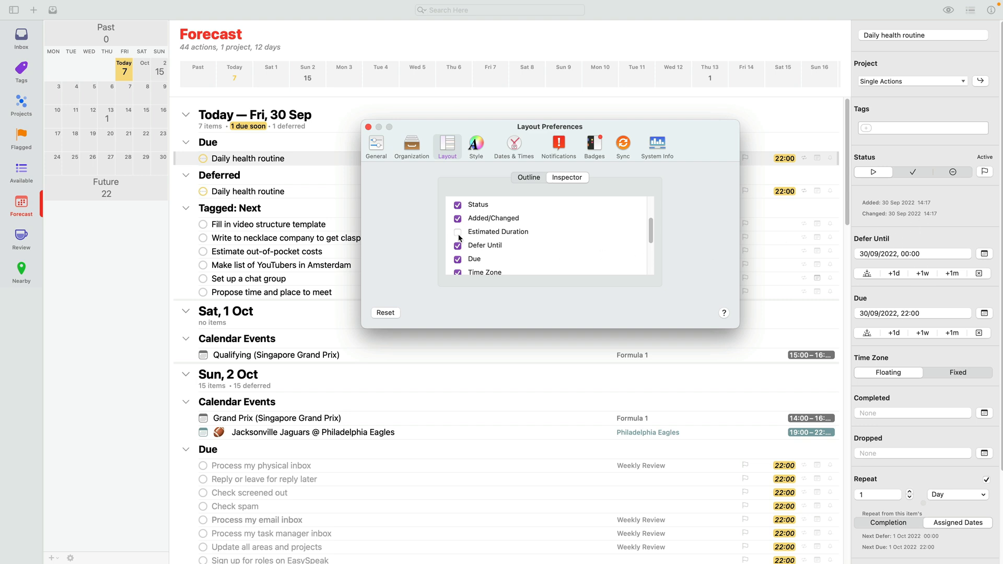
pyautogui.scroll(-3)
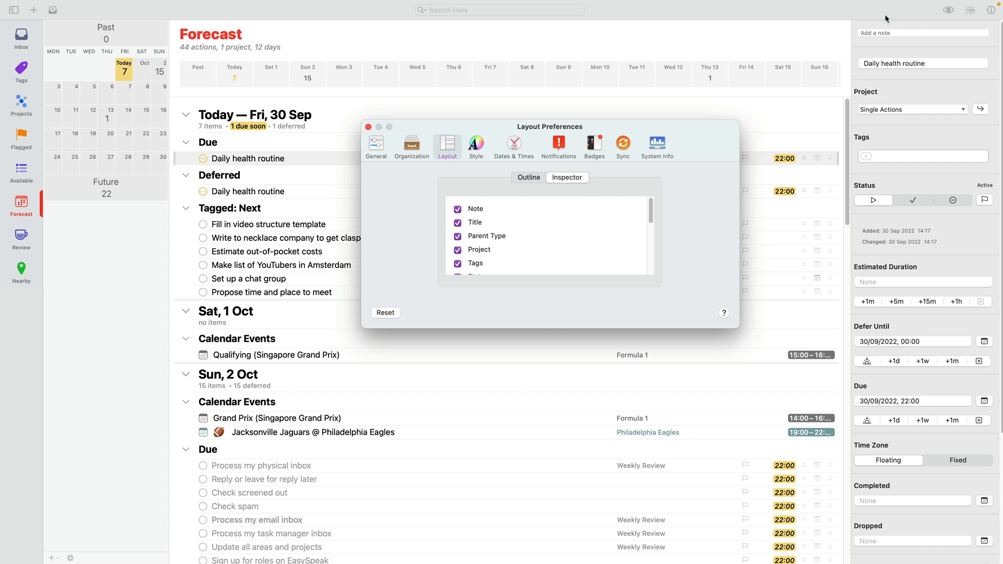
pyautogui.moveTo(516, 211)
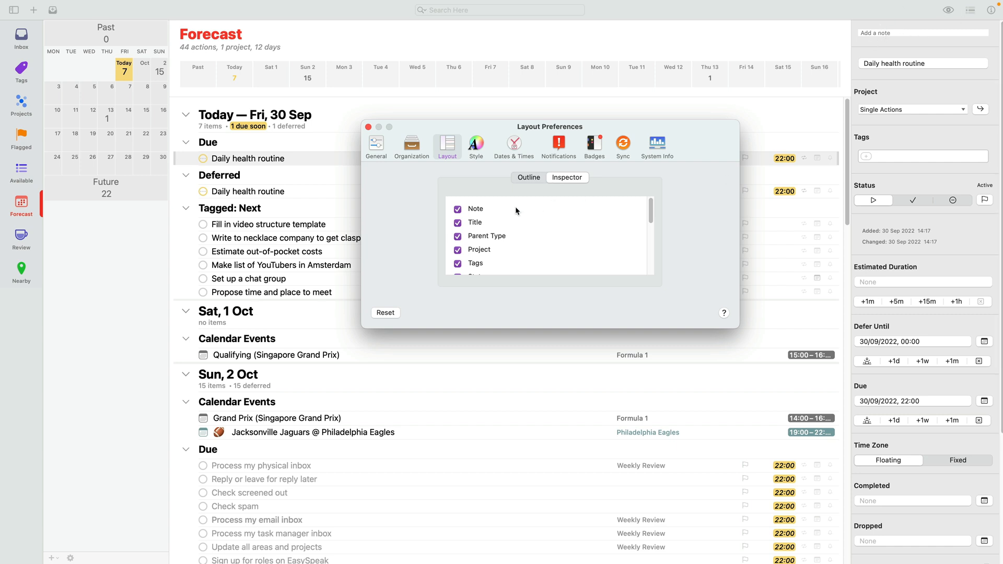
pyautogui.moveTo(368, 127)
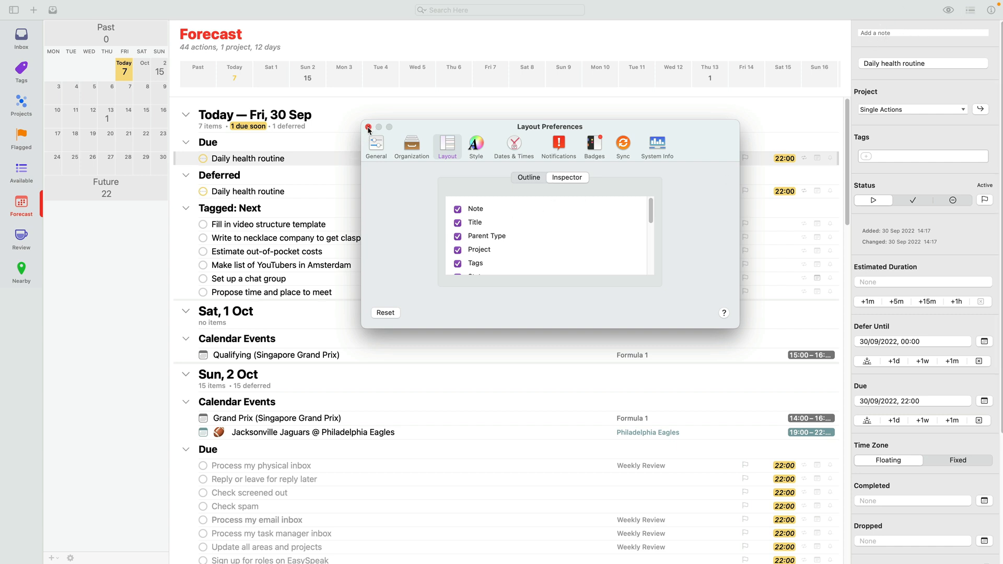
pyautogui.click(368, 127)
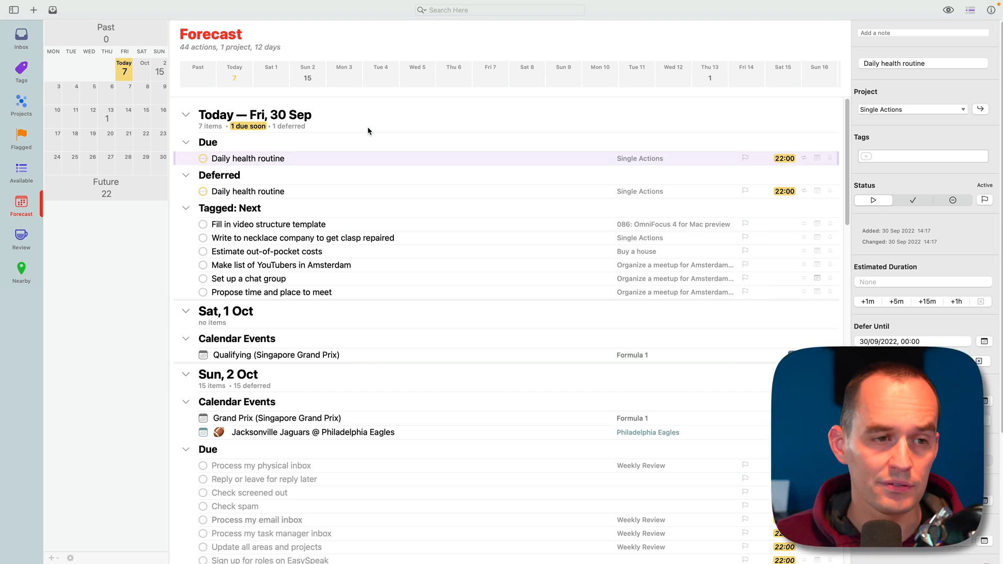
pyautogui.moveTo(66, 284)
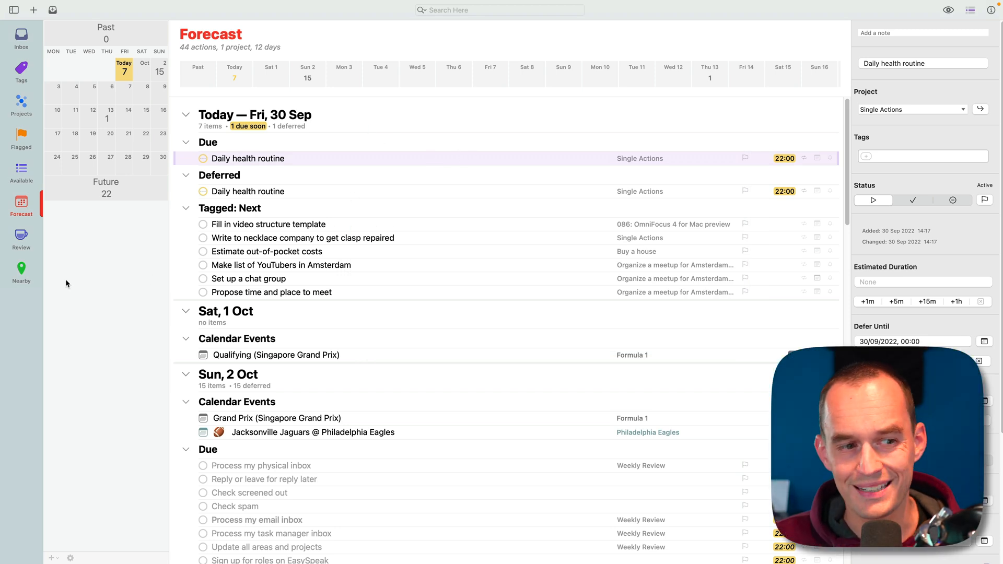
# - Visit the Nearby perspective's Schiphol tag and its 'Change rupiah to euros' action, then return to Forecast
pyautogui.click(21, 269)
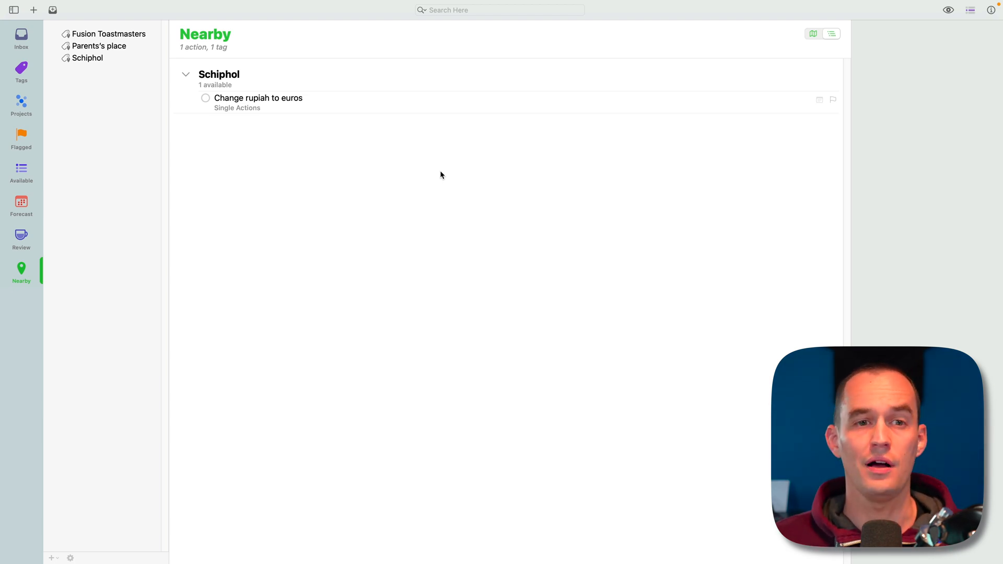
pyautogui.moveTo(199, 141)
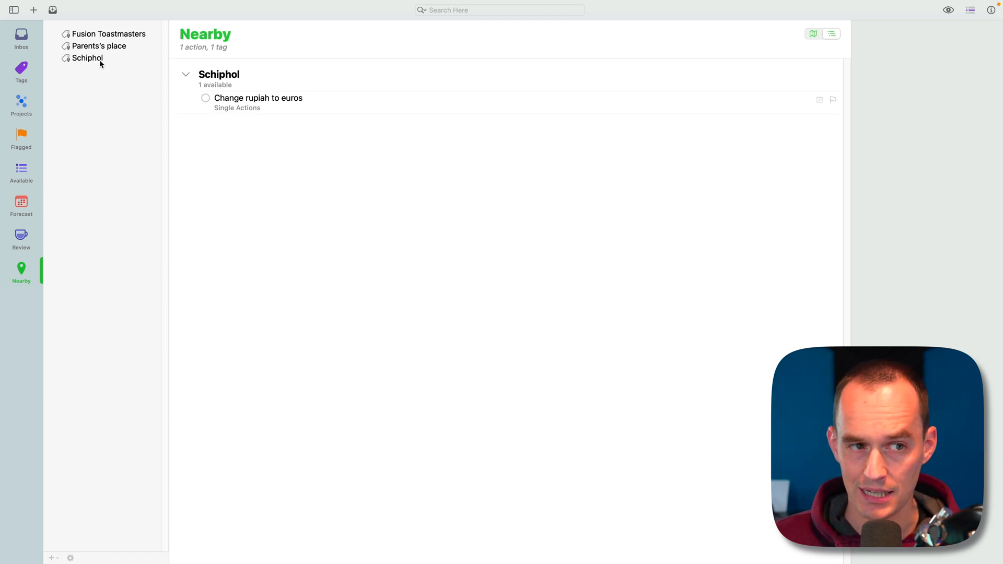
pyautogui.click(89, 58)
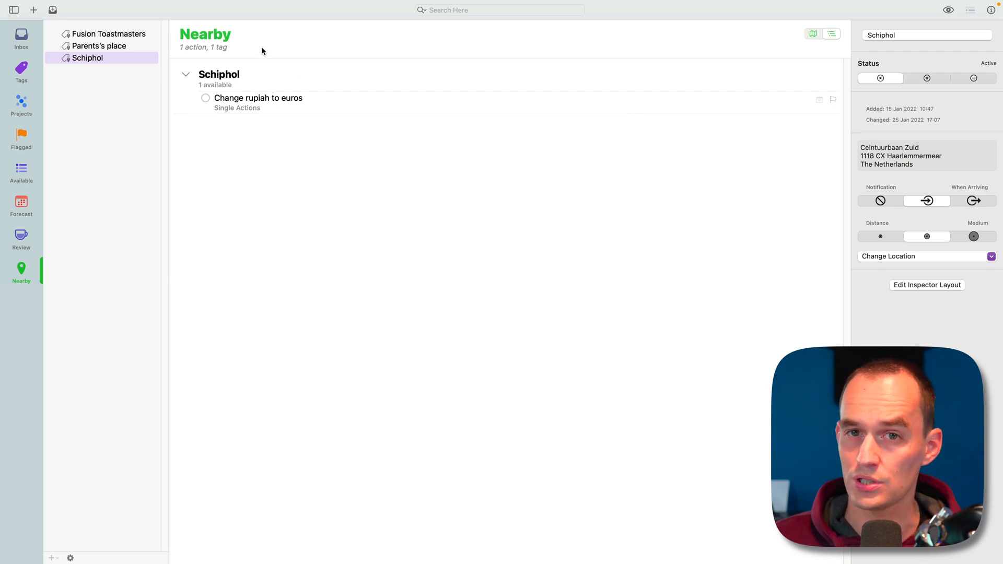
pyautogui.moveTo(108, 65)
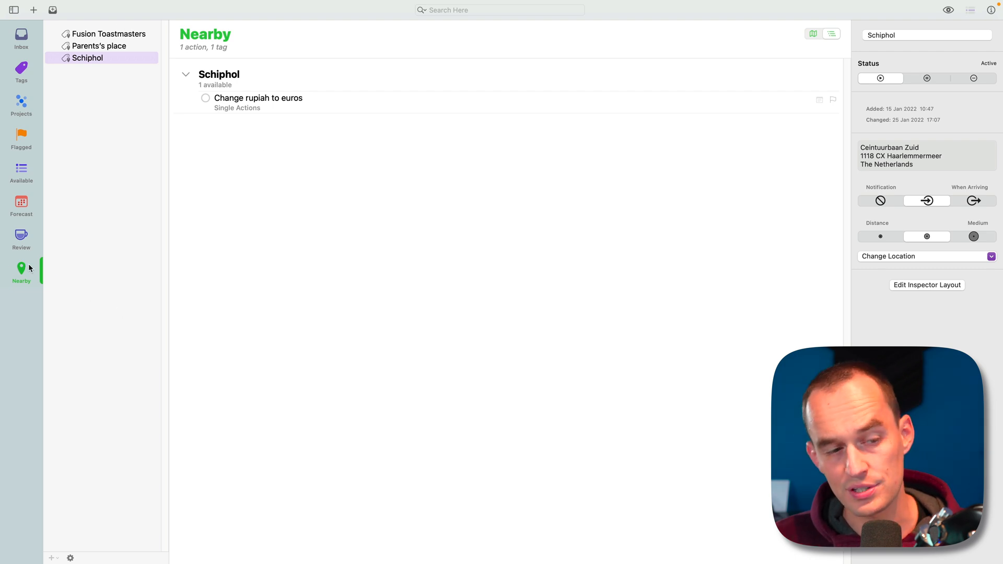
pyautogui.moveTo(669, 149)
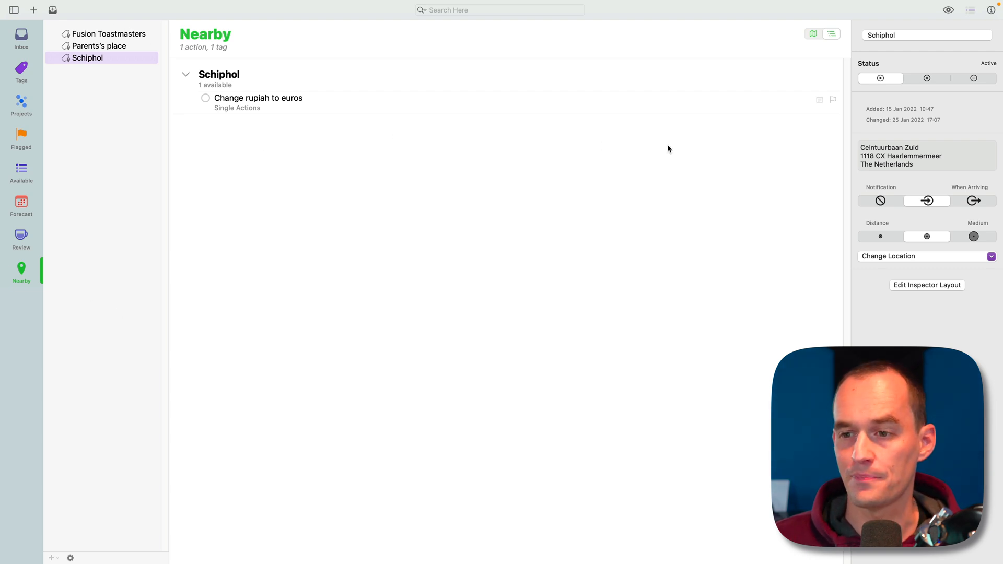
pyautogui.click(258, 98)
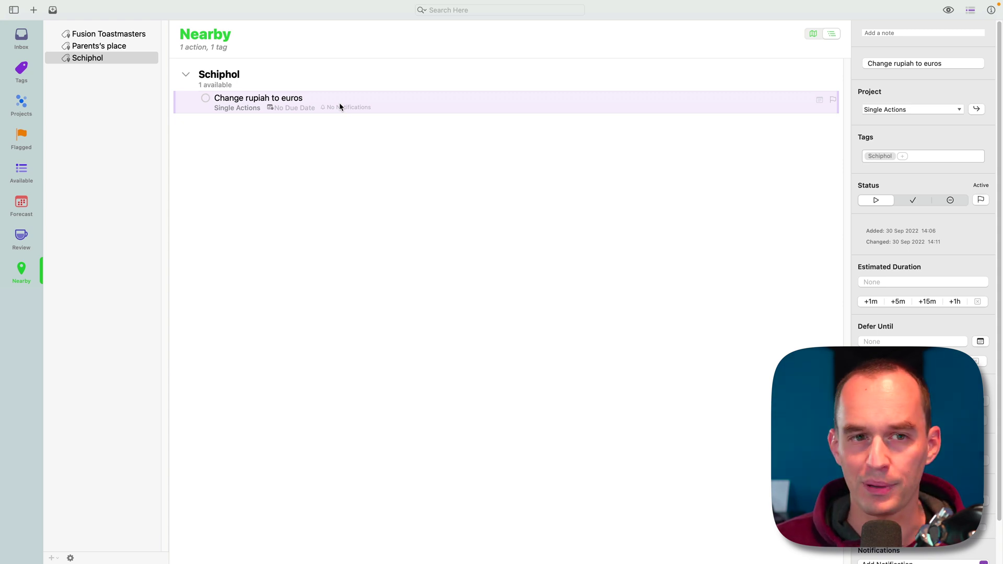
pyautogui.moveTo(427, 156)
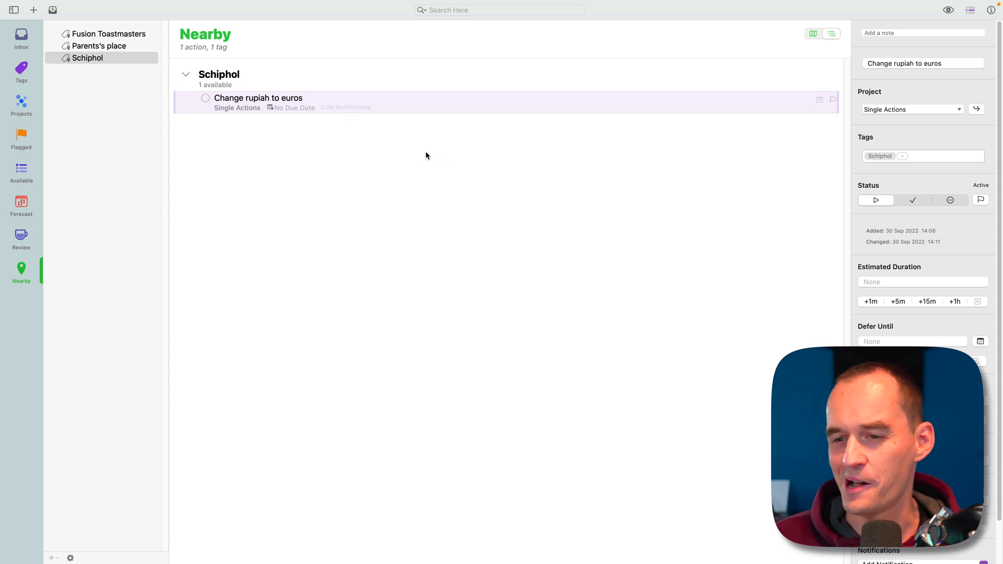
pyautogui.moveTo(124, 34)
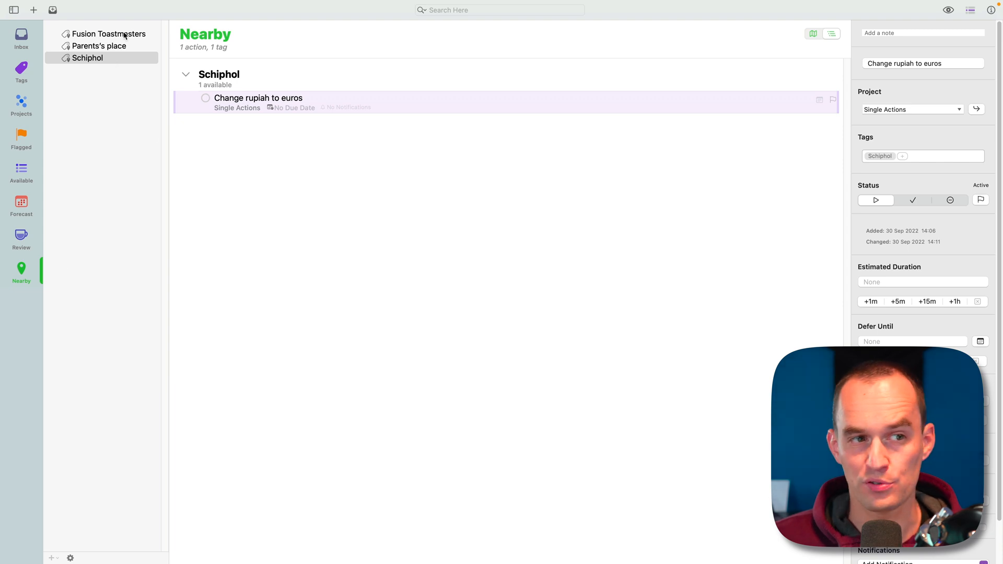
pyautogui.moveTo(536, 237)
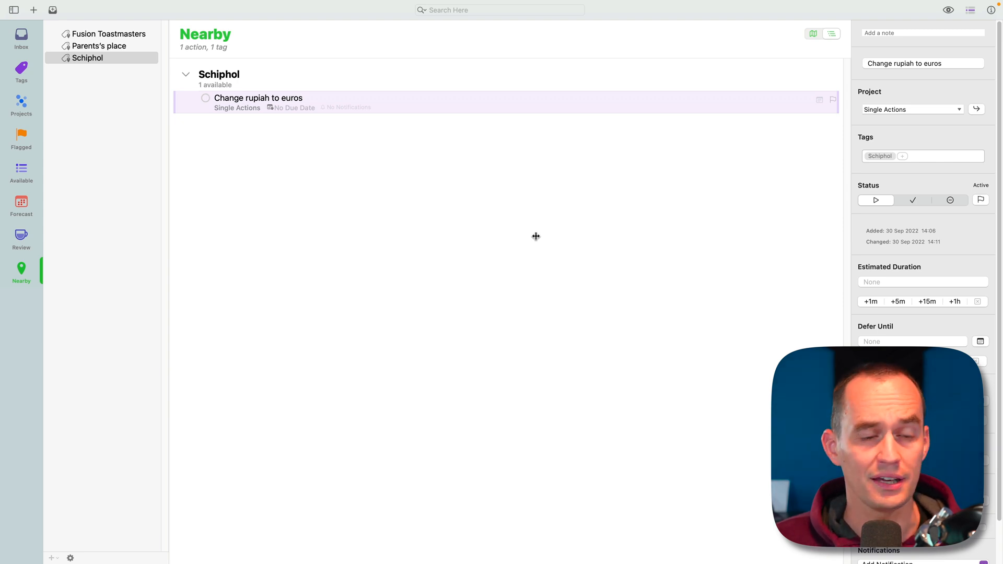
pyautogui.moveTo(492, 150)
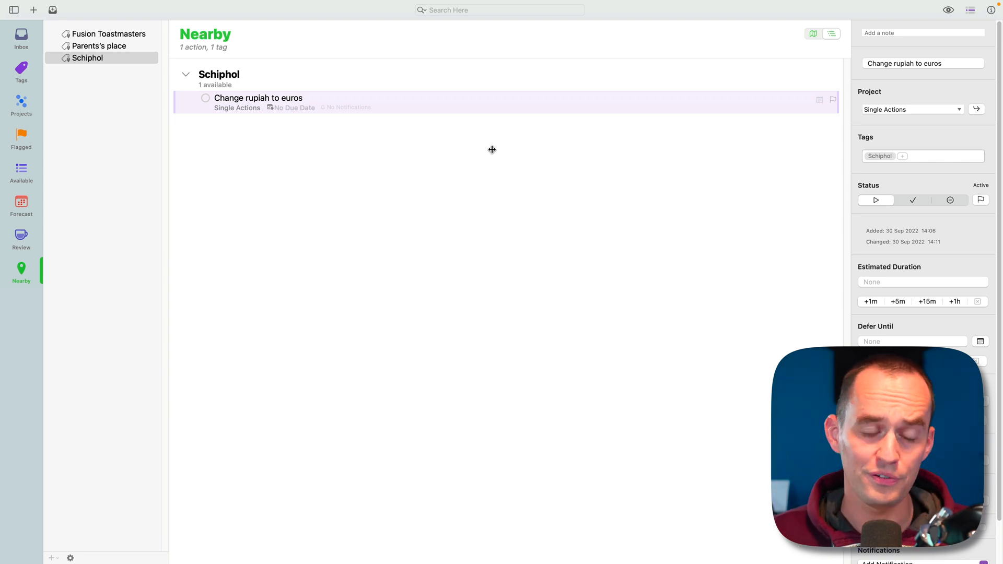
pyautogui.moveTo(35, 210)
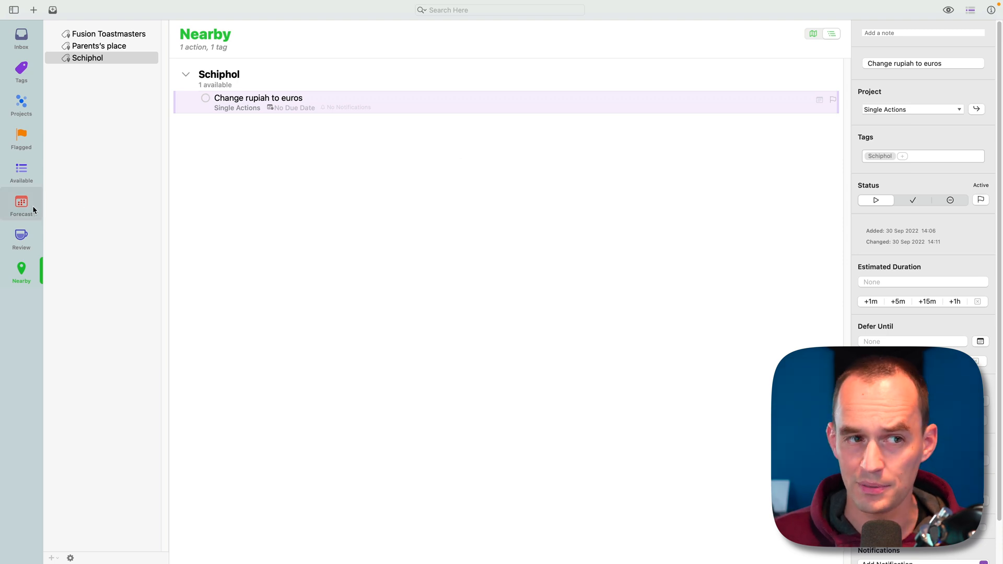
pyautogui.click(21, 200)
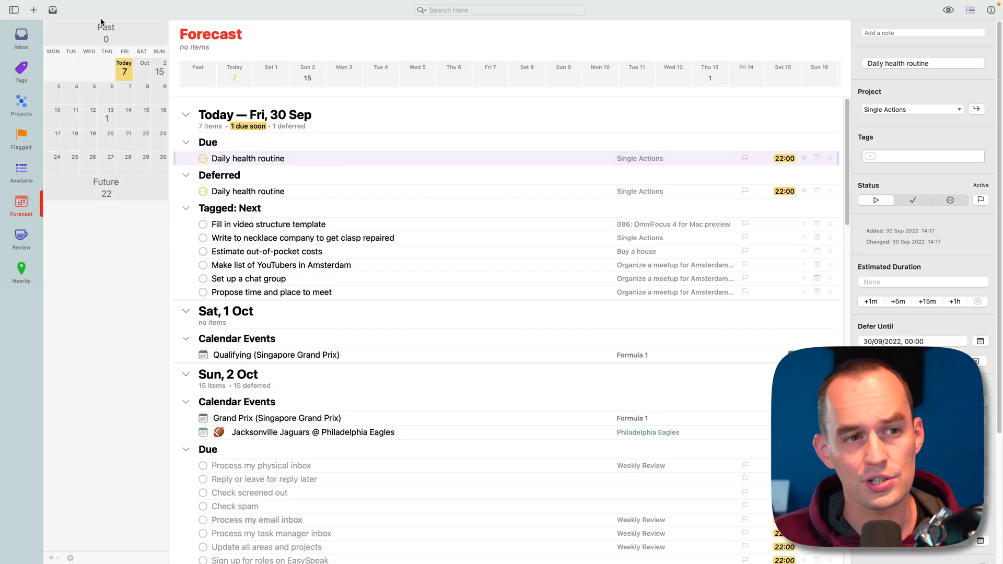
pyautogui.moveTo(21, 236)
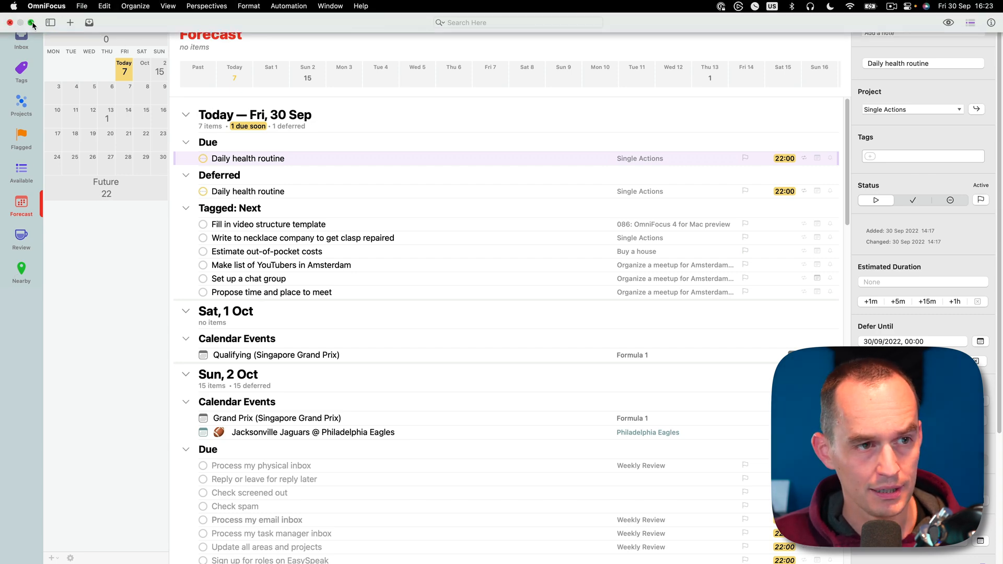
# - Leave full screen, hide the OmniFocus 3 sidebar and bring the OmniFocus 4 window forward beside it
pyautogui.click(33, 21)
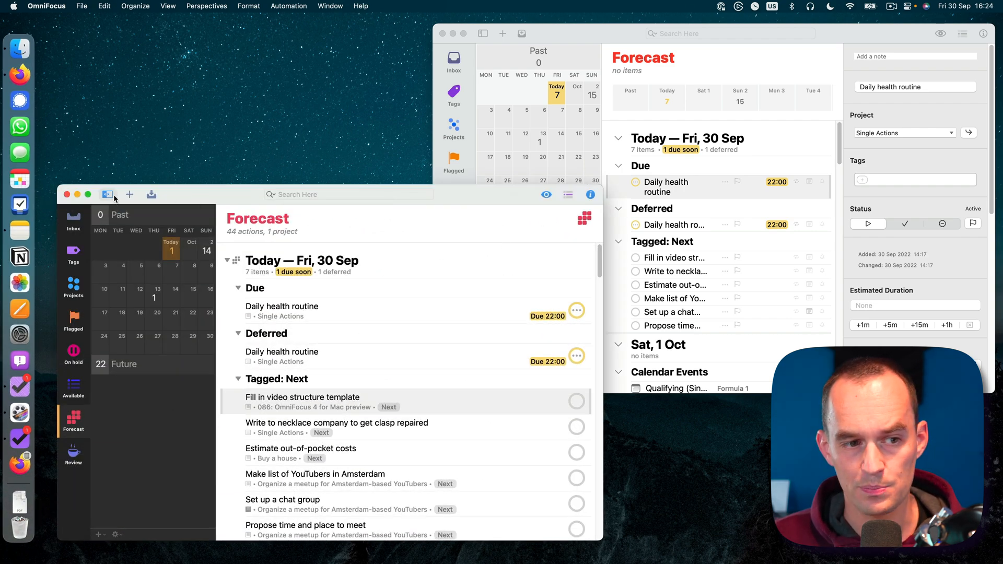
pyautogui.click(107, 194)
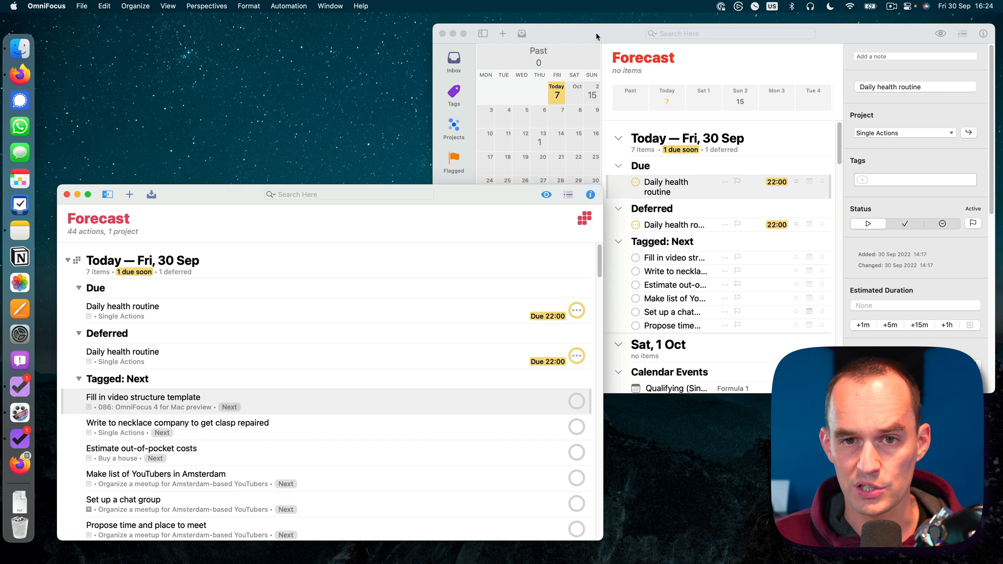
pyautogui.click(483, 33)
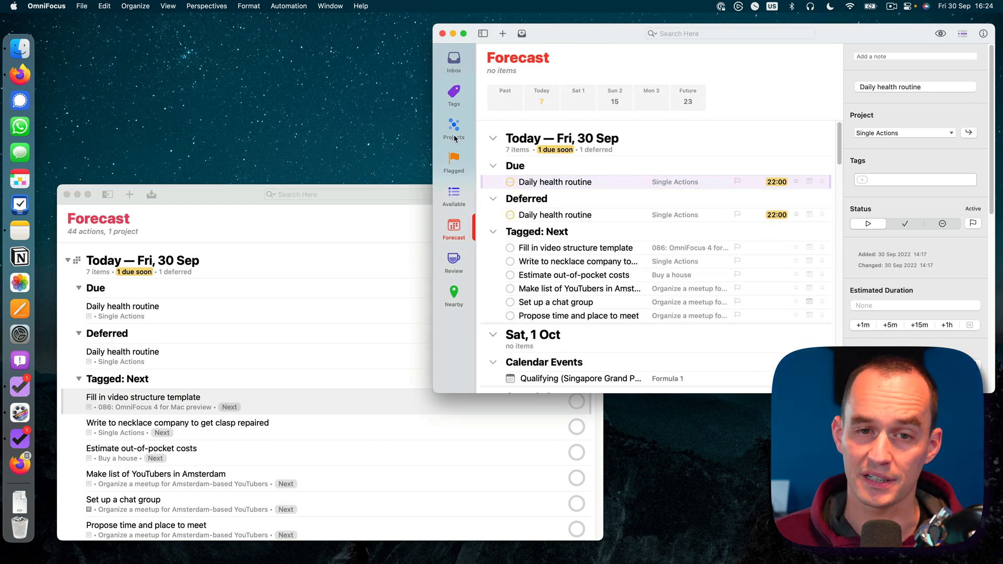
pyautogui.moveTo(454, 62)
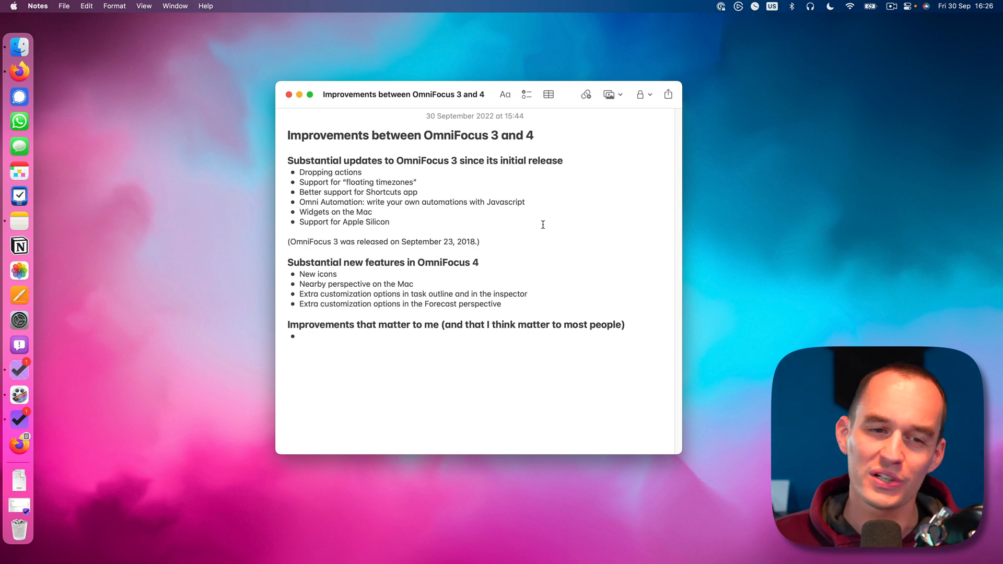
pyautogui.click(480, 242)
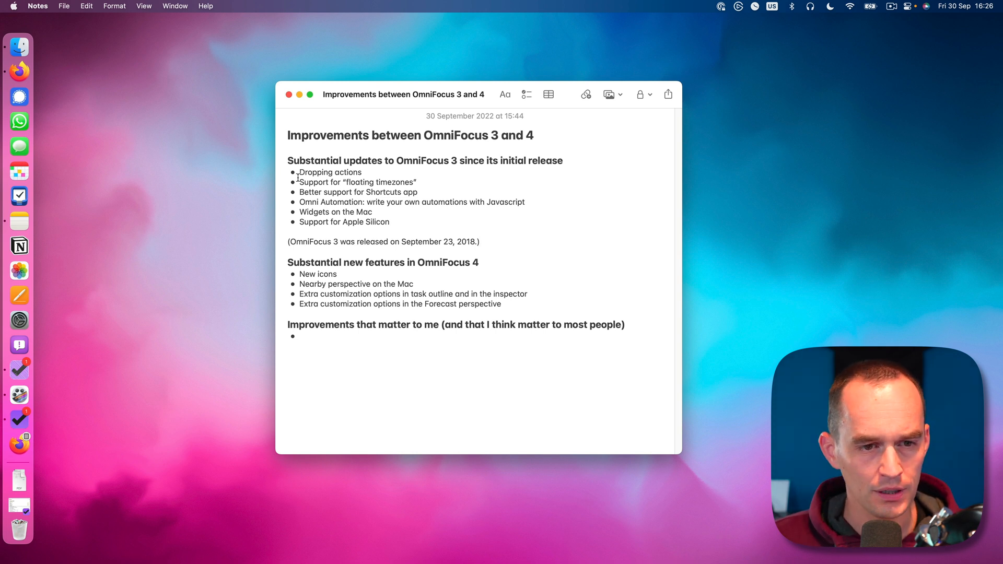
pyautogui.doubleClick(330, 173)
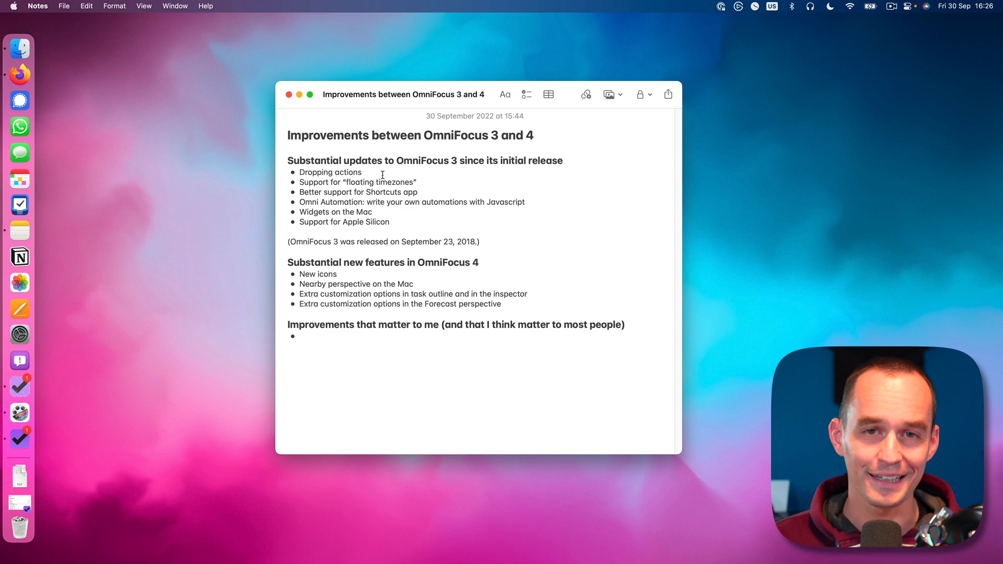
pyautogui.click(361, 173)
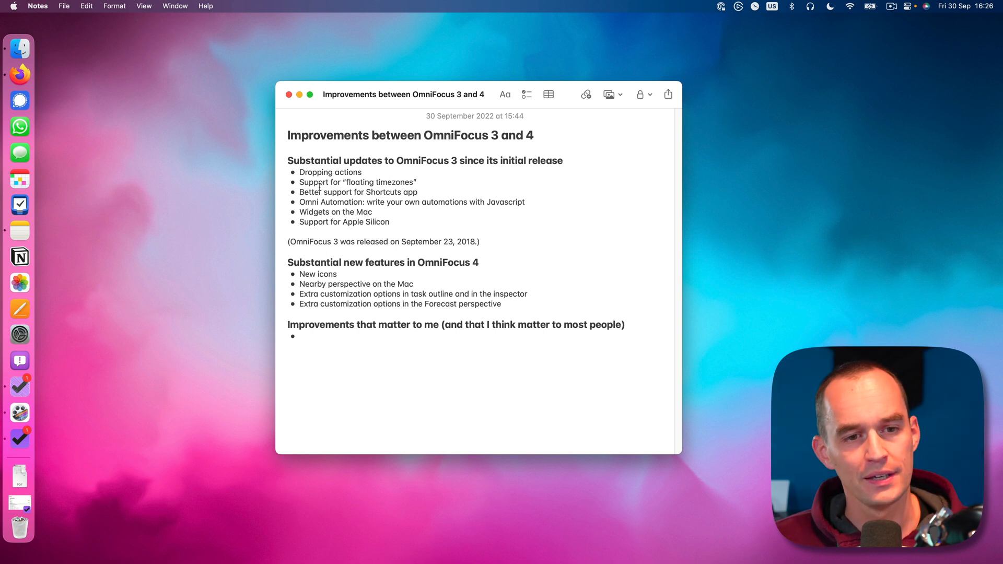
pyautogui.tripleClick(355, 181)
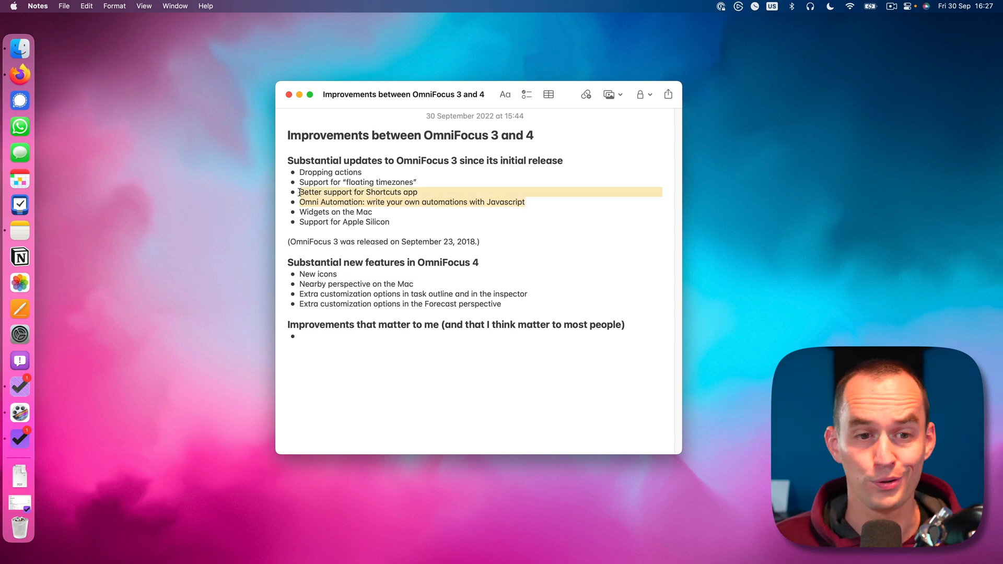
pyautogui.click(502, 219)
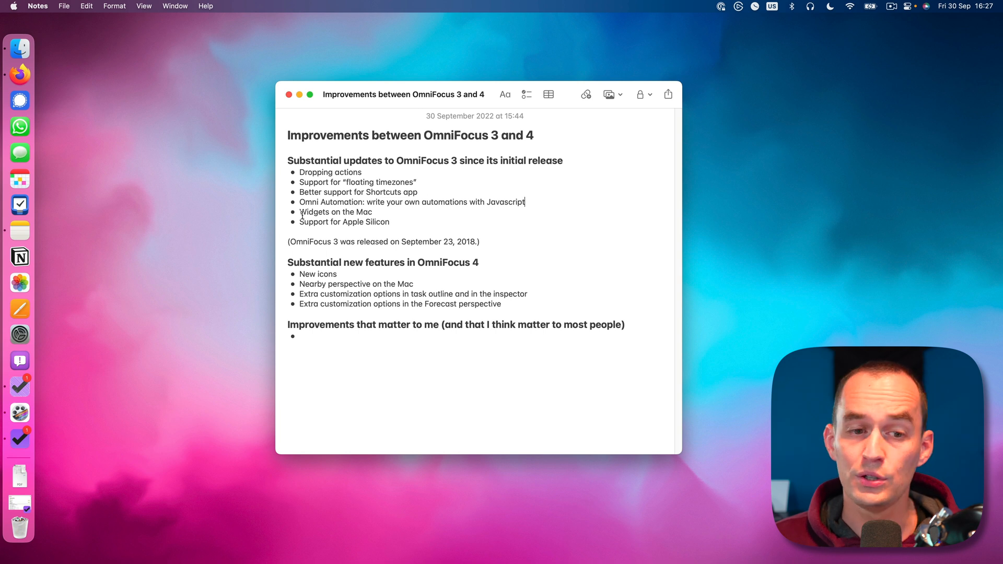
pyautogui.moveTo(401, 212)
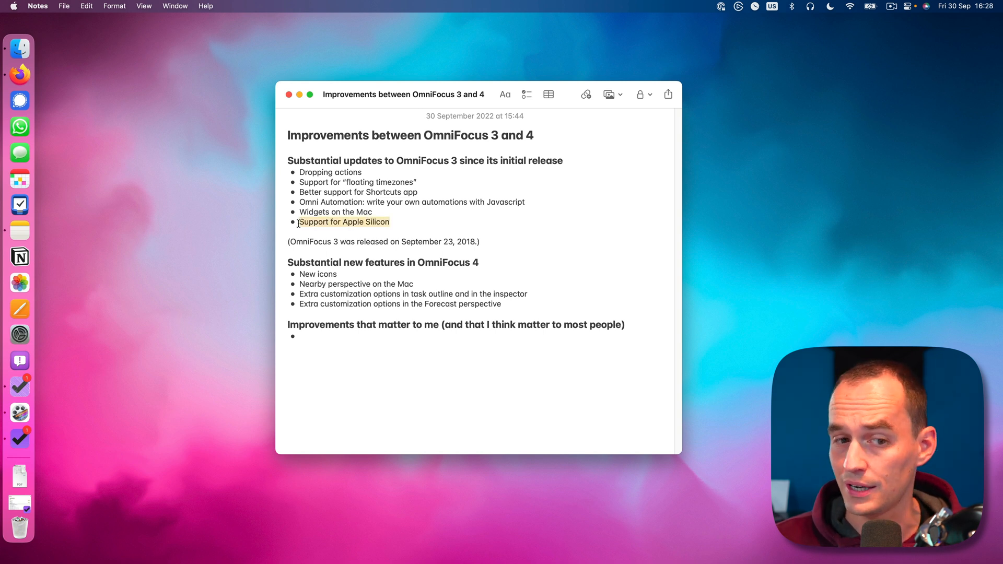
pyautogui.click(389, 222)
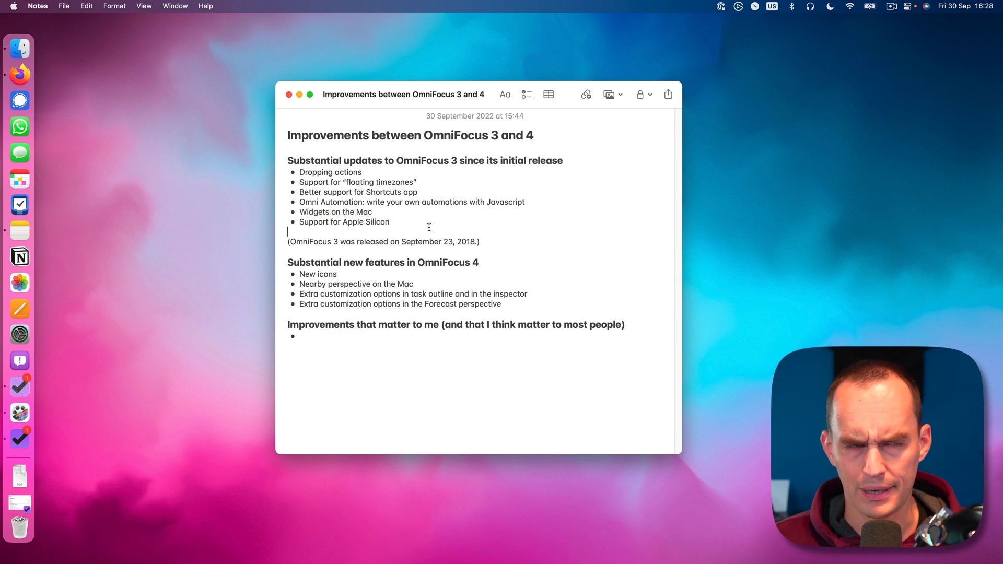
pyautogui.moveTo(429, 232)
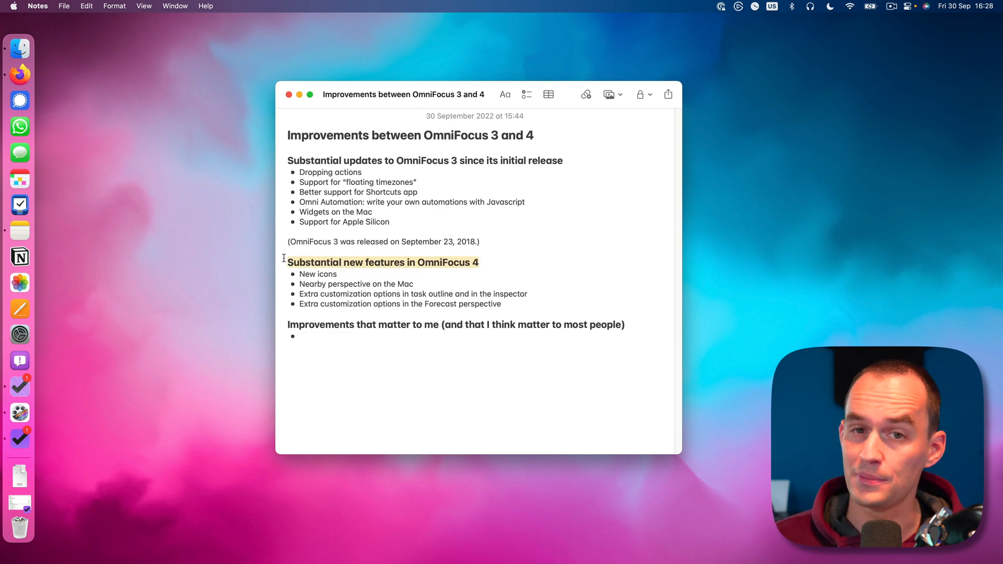
pyautogui.doubleClick(318, 275)
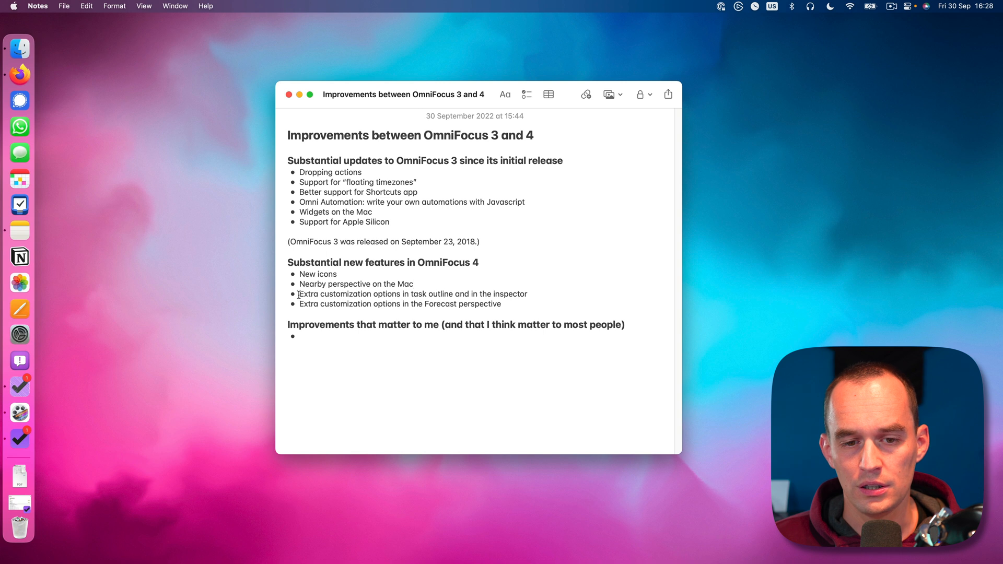
pyautogui.moveTo(299, 294); pyautogui.dragTo(402, 294)
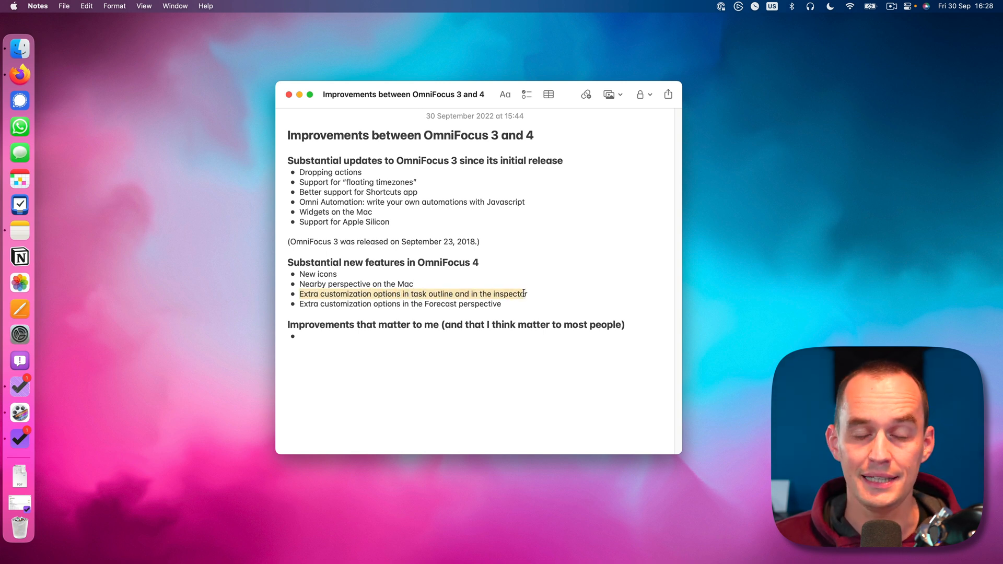
pyautogui.click(525, 294)
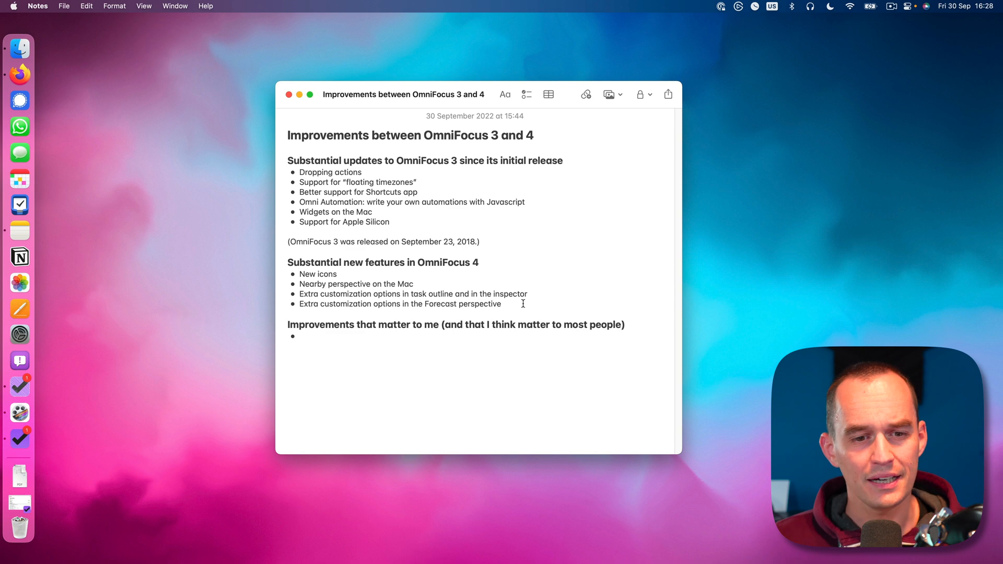
pyautogui.moveTo(288, 324); pyautogui.dragTo(421, 325)
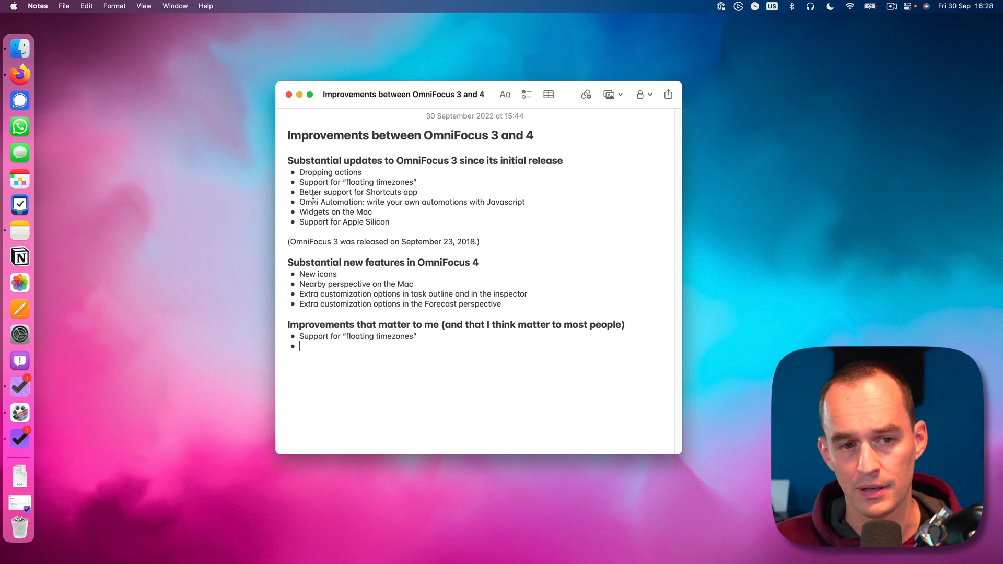
# - Add 'Support for Apple Silicon' as a bullet under Improvements that matter to me
pyautogui.moveTo(316, 191); pyautogui.dragTo(536, 202)
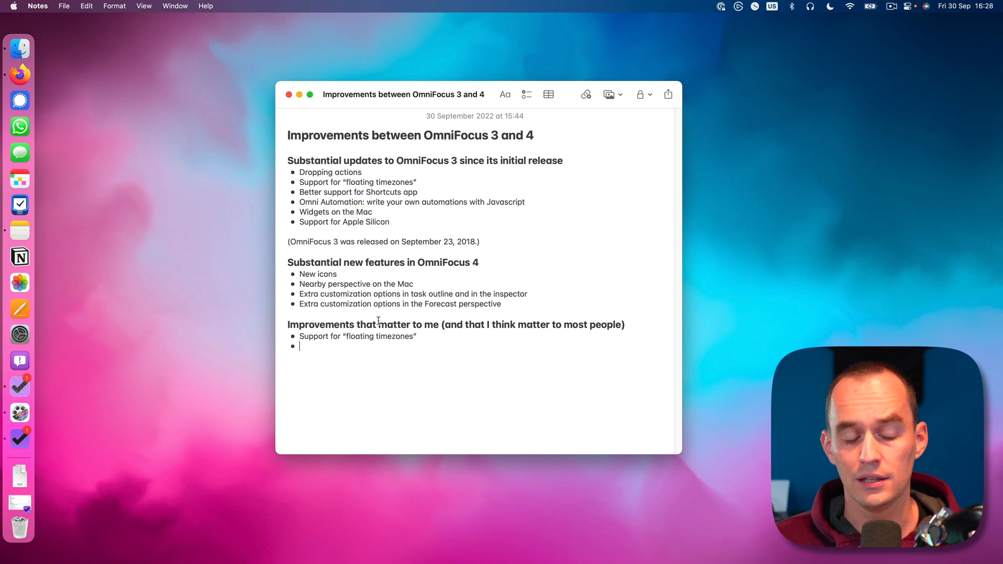
pyautogui.write('Support for Apple Silicon')
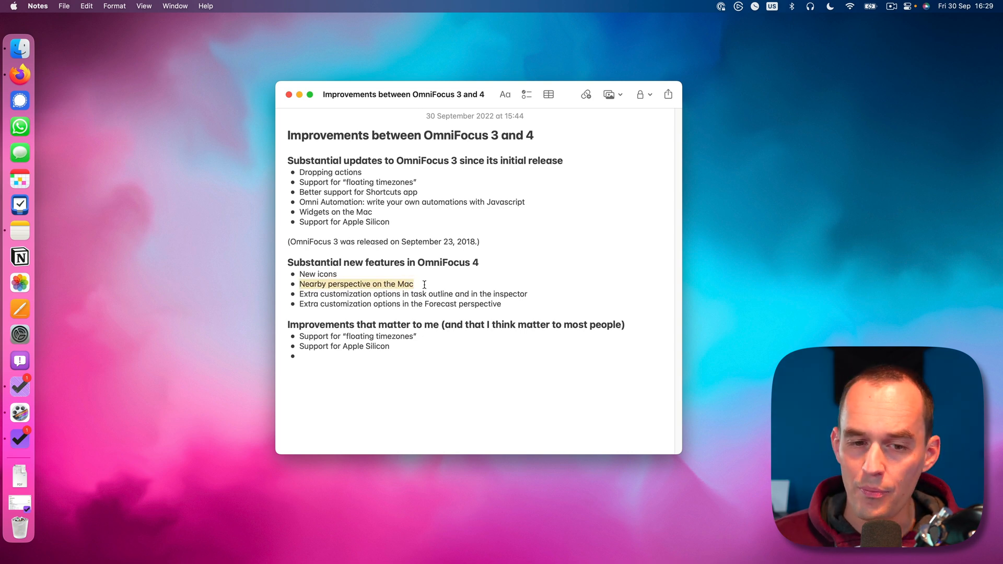
pyautogui.click(430, 242)
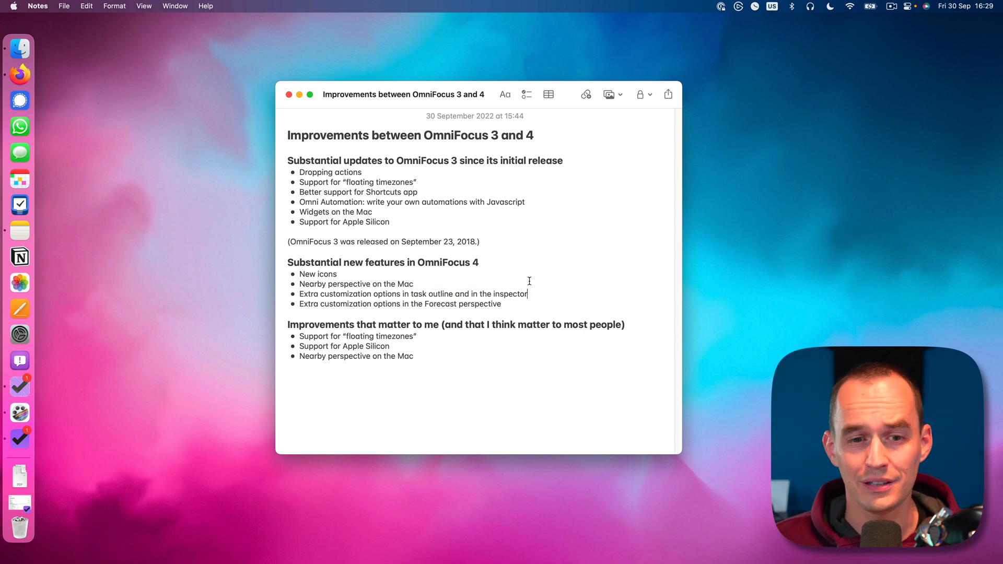
pyautogui.moveTo(528, 270)
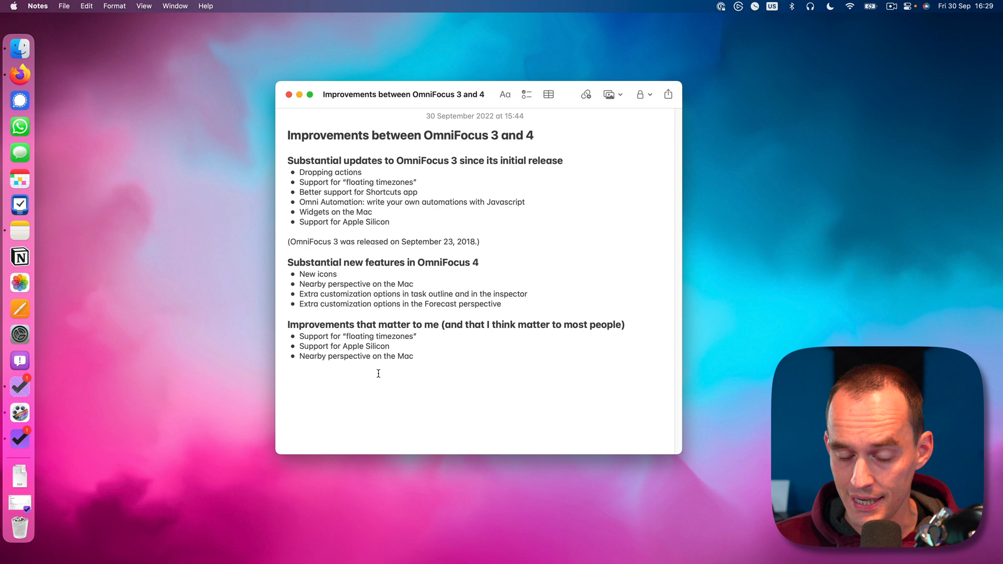
# - Add 'Extra customization options in the Forecast perspective' as the fourth bullet and select the list items
pyautogui.write('Extra customization options in the Forecast perspective')
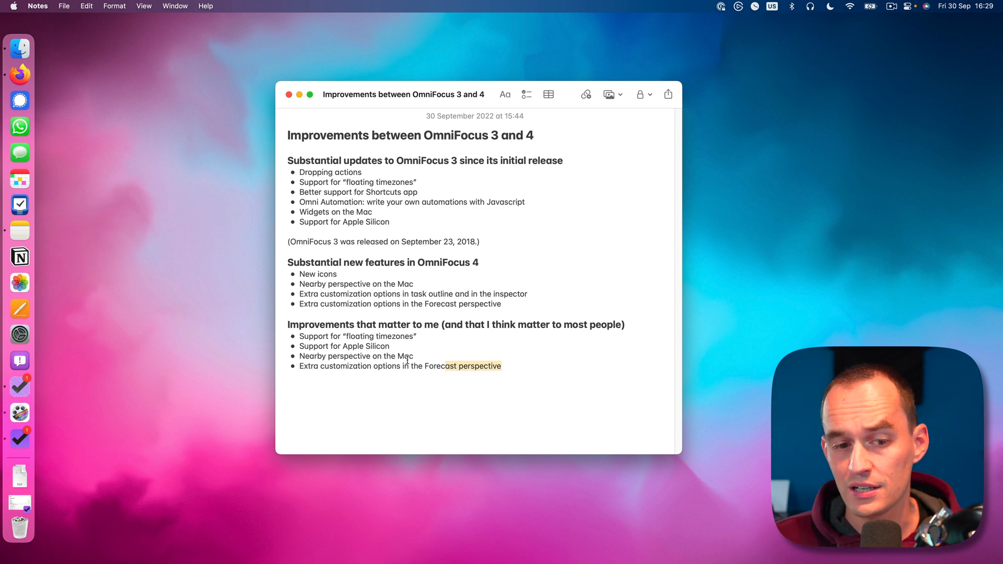
pyautogui.moveTo(299, 337); pyautogui.dragTo(501, 366)
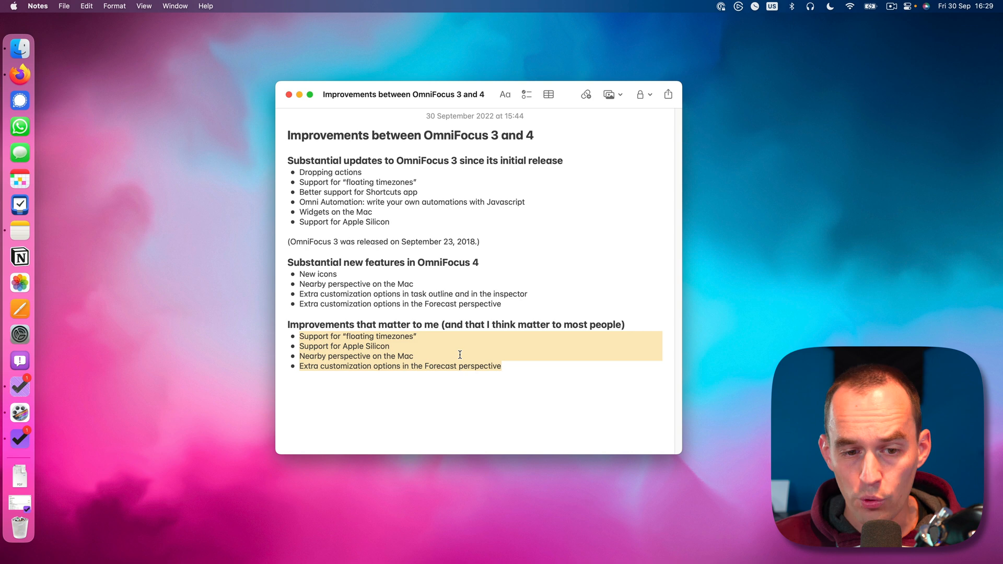
pyautogui.click(467, 242)
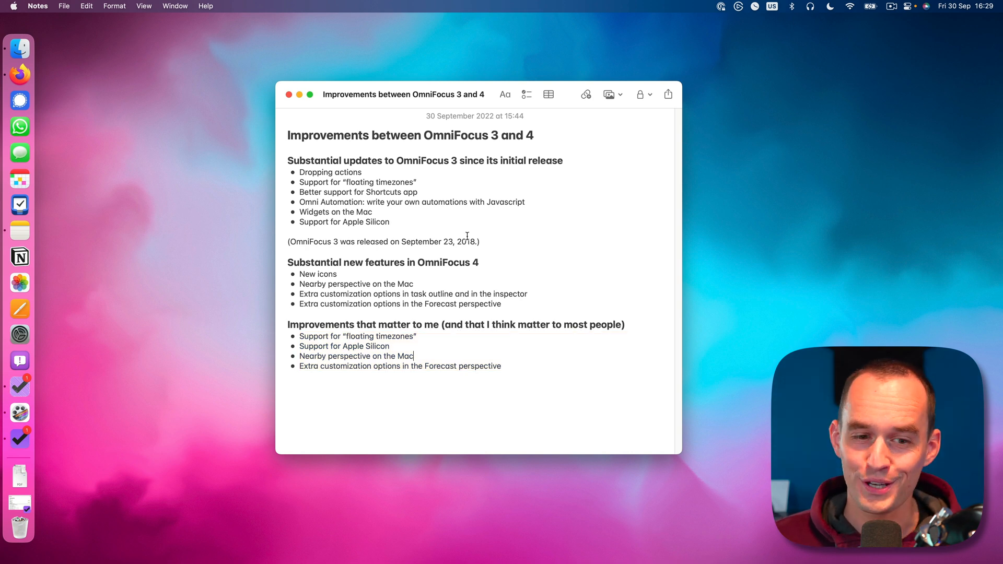
pyautogui.moveTo(299, 346); pyautogui.dragTo(501, 366)
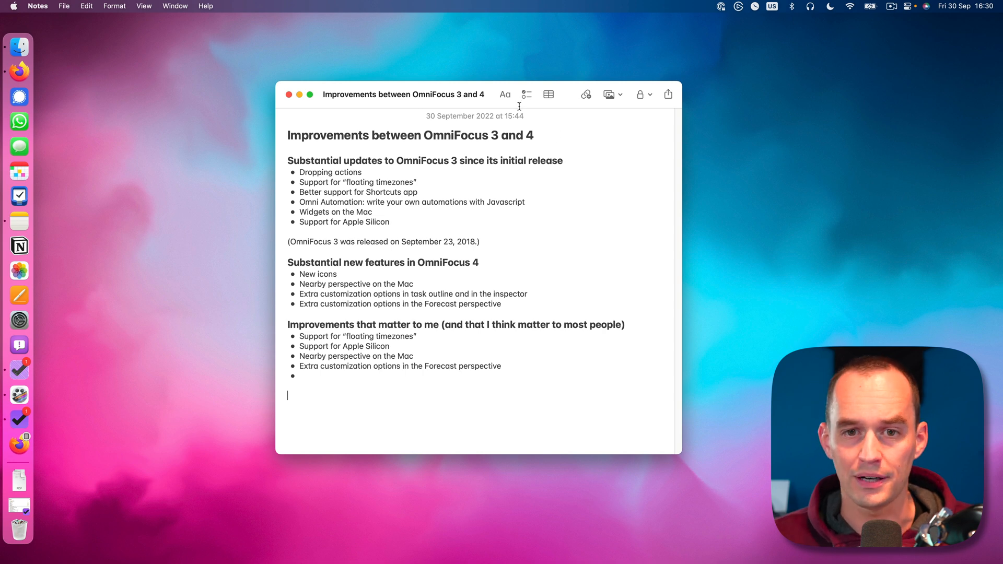
# - Write the 'Improvements I would have liked to see' heading and a bullet wishing for a UI better for existing users and more appealing to new ones
pyautogui.write('Improvements I would have liked t')
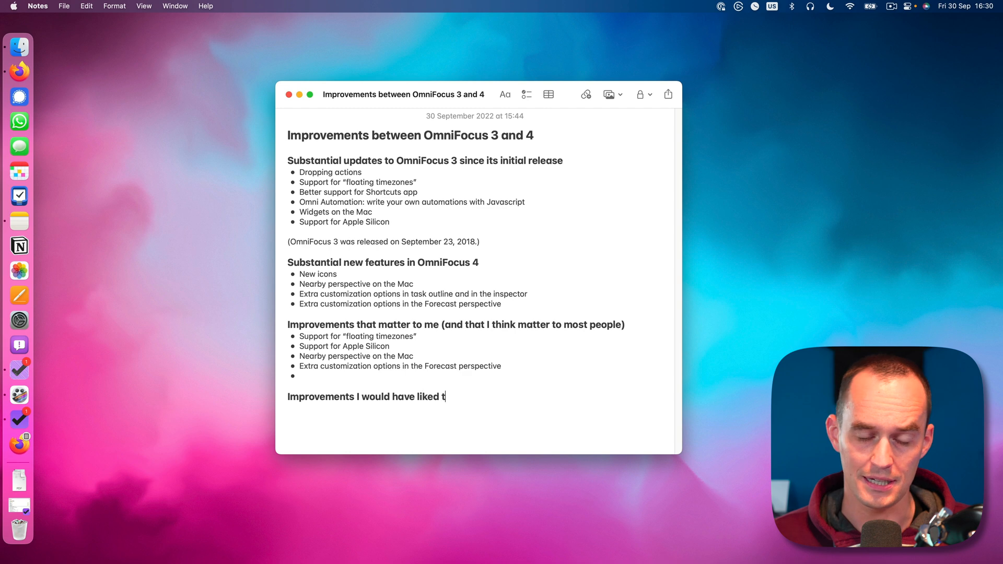
pyautogui.write('o see')
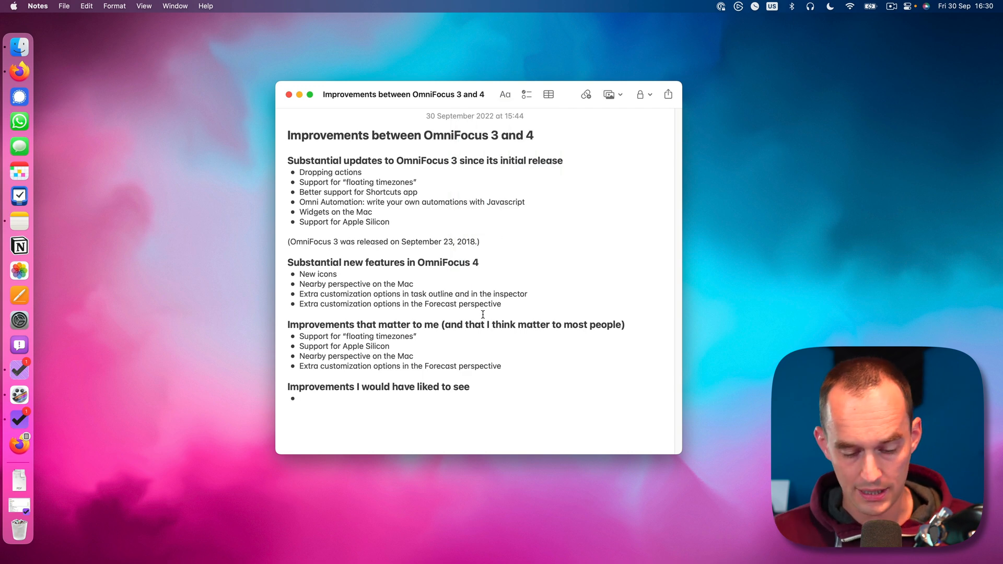
pyautogui.write('A UI')
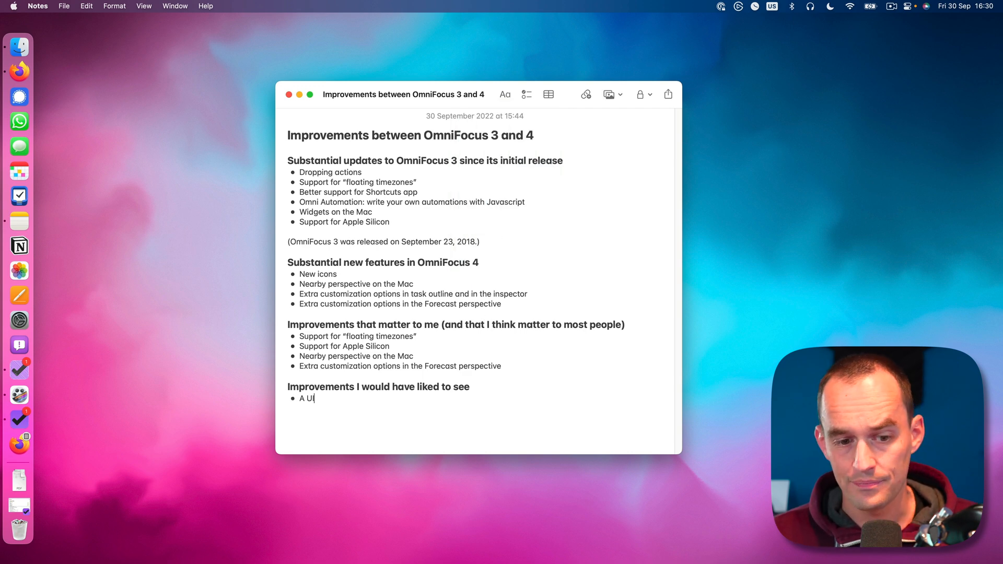
pyautogui.write('that is beter')
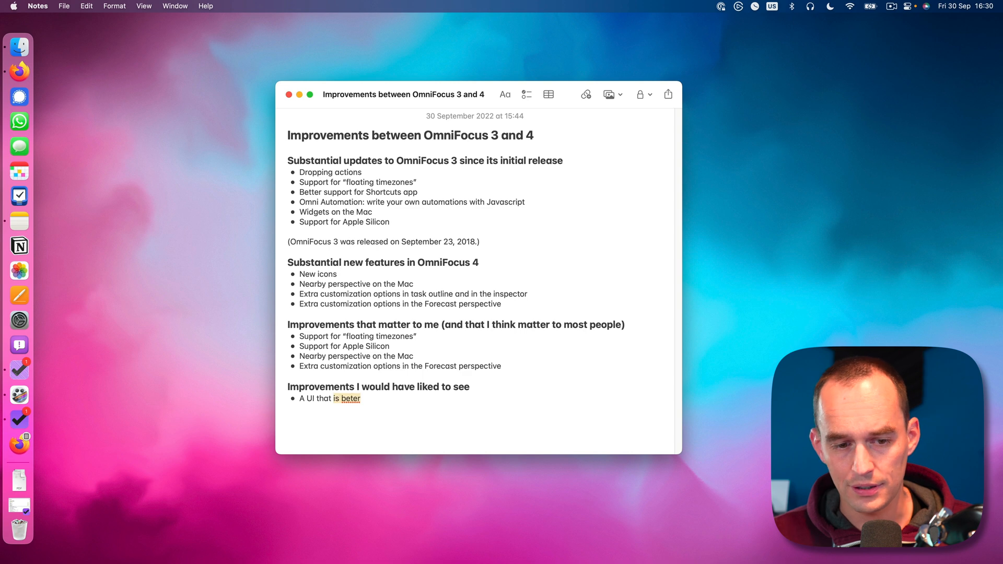
pyautogui.write('A user interface tha')
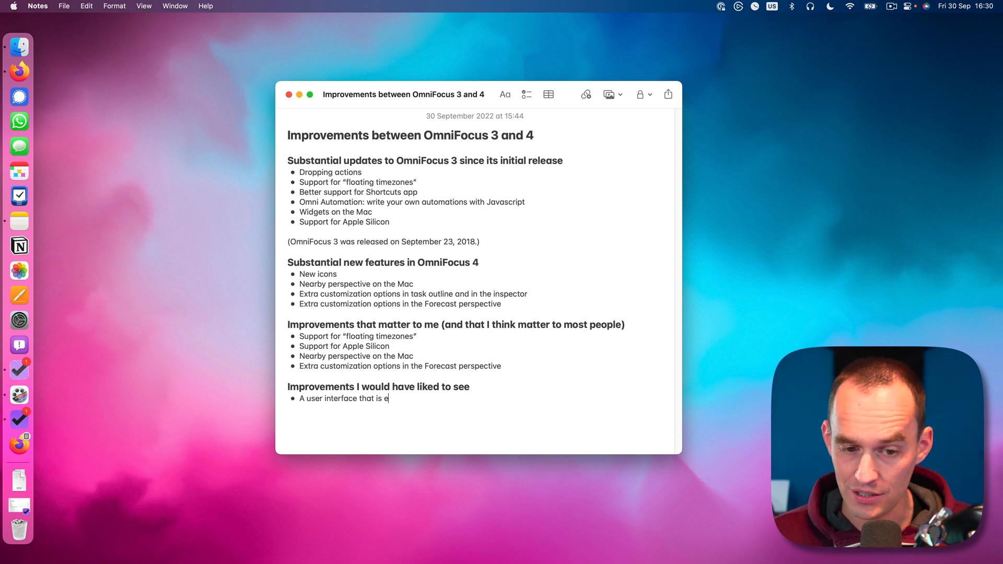
pyautogui.write('better for existing')
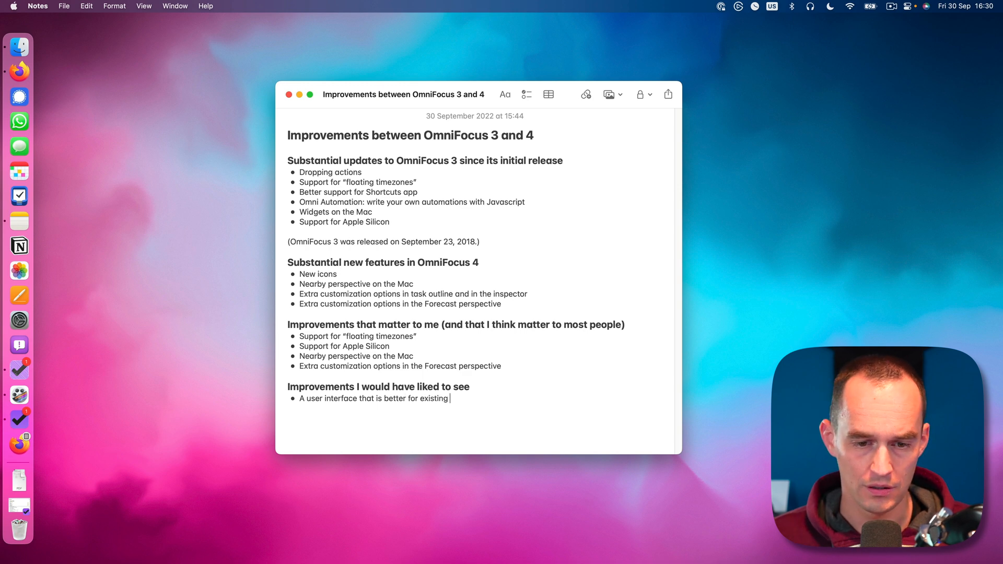
pyautogui.write('users but, importantly,')
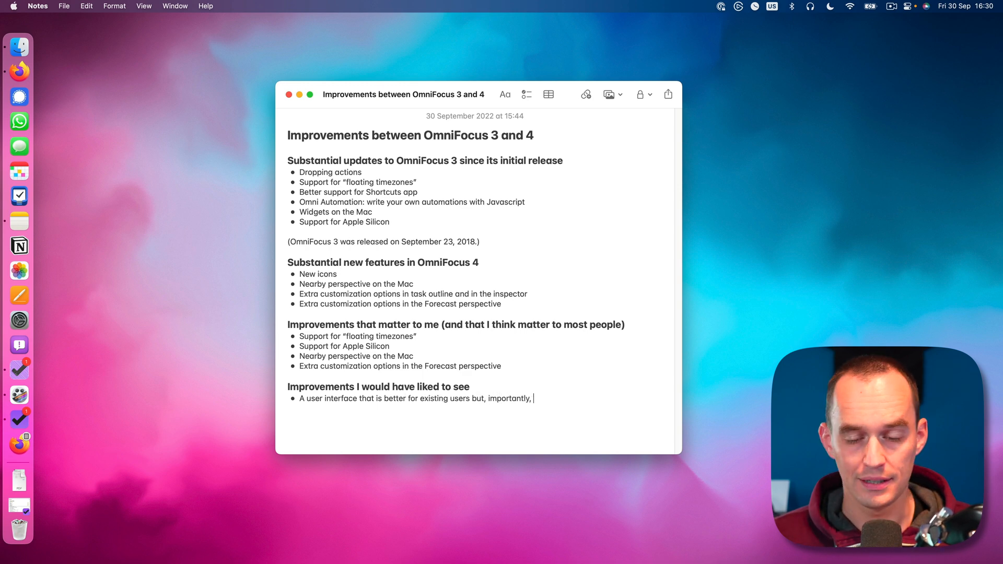
pyautogui.write('more appealing to new users')
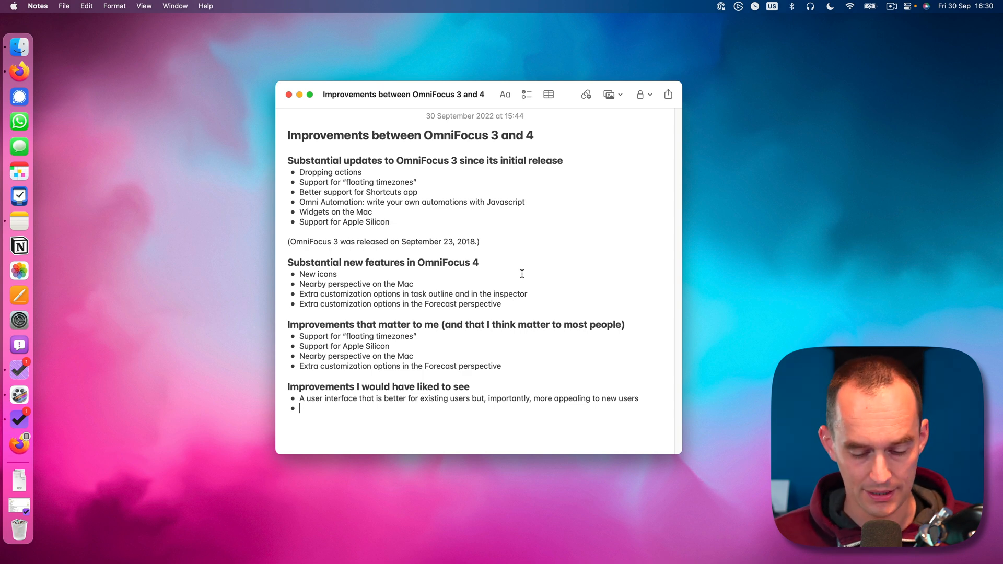
# - Start a wish-list bullet for a "scheduled for" date
pyautogui.write('A "sched')
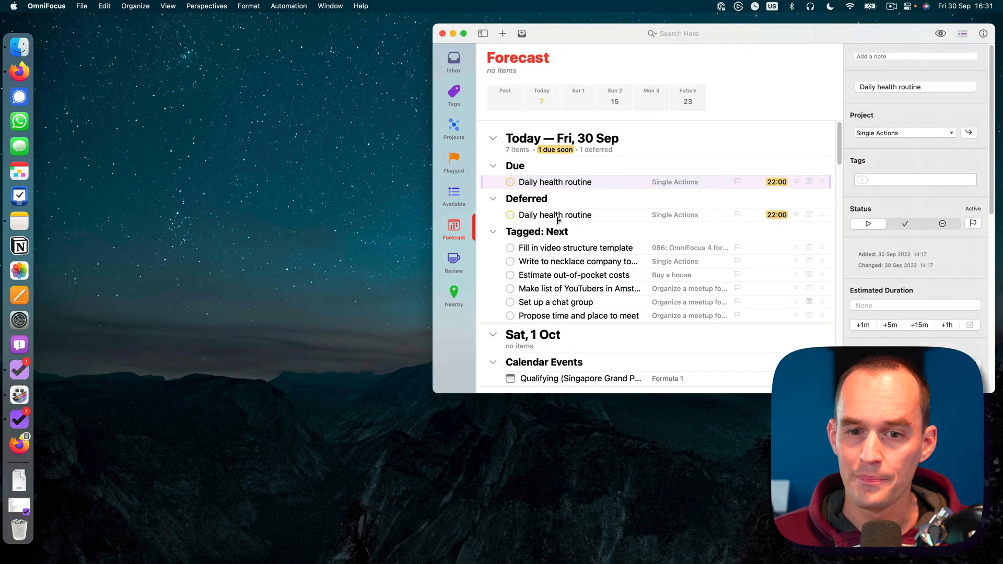
pyautogui.moveTo(586, 232)
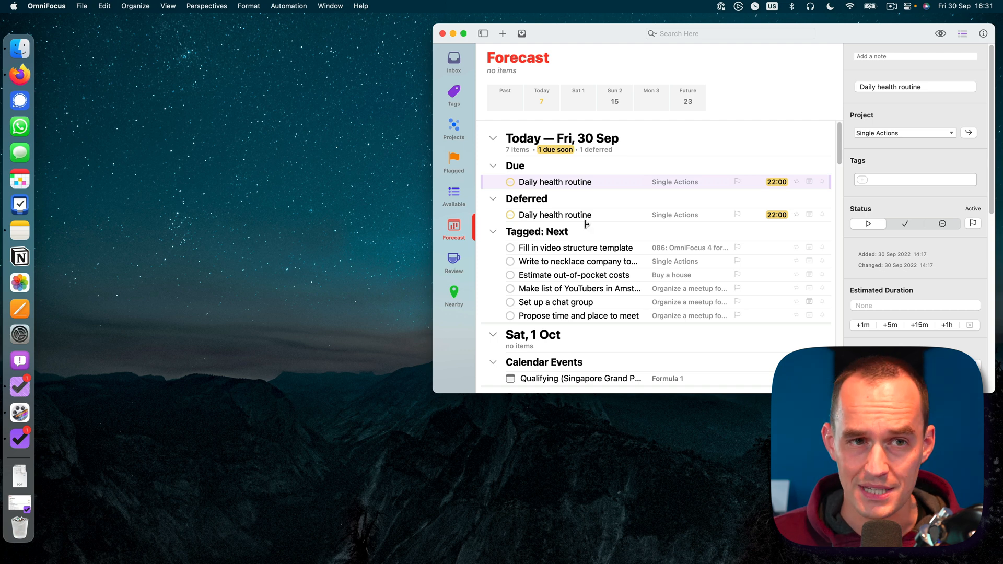
pyautogui.moveTo(20, 439)
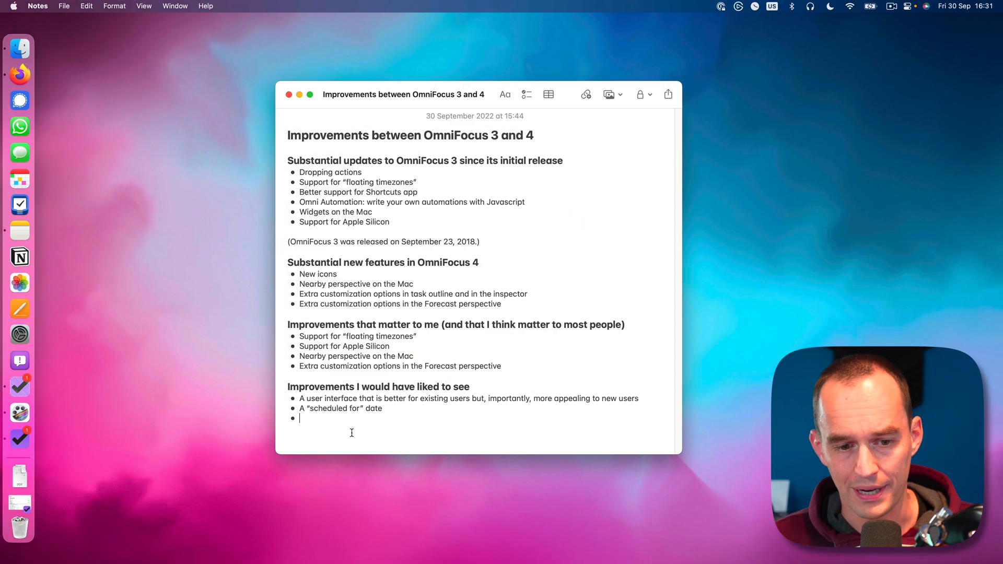
pyautogui.moveTo(459, 279)
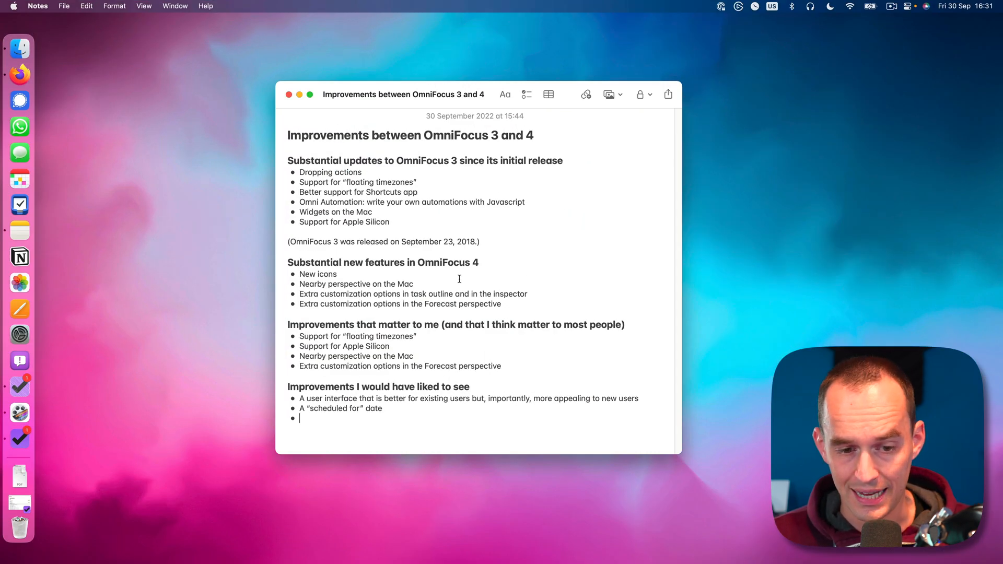
# - Add bullets for the next + defer trick on whole projects, not just individual tasks, and a dedicated "Today" perspective
pyautogui.write('The ability to use the next +')
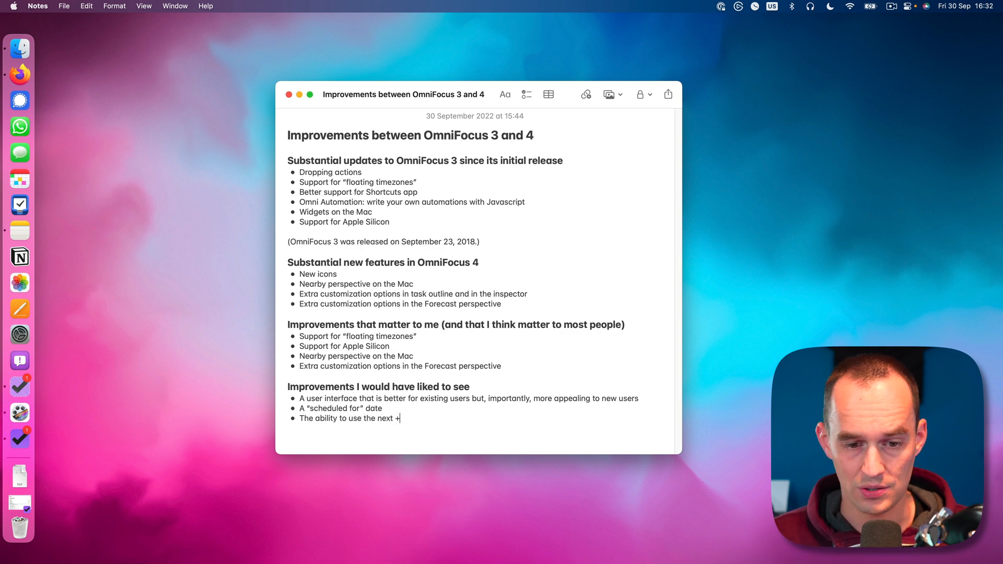
pyautogui.write('defer trick for entire projects,')
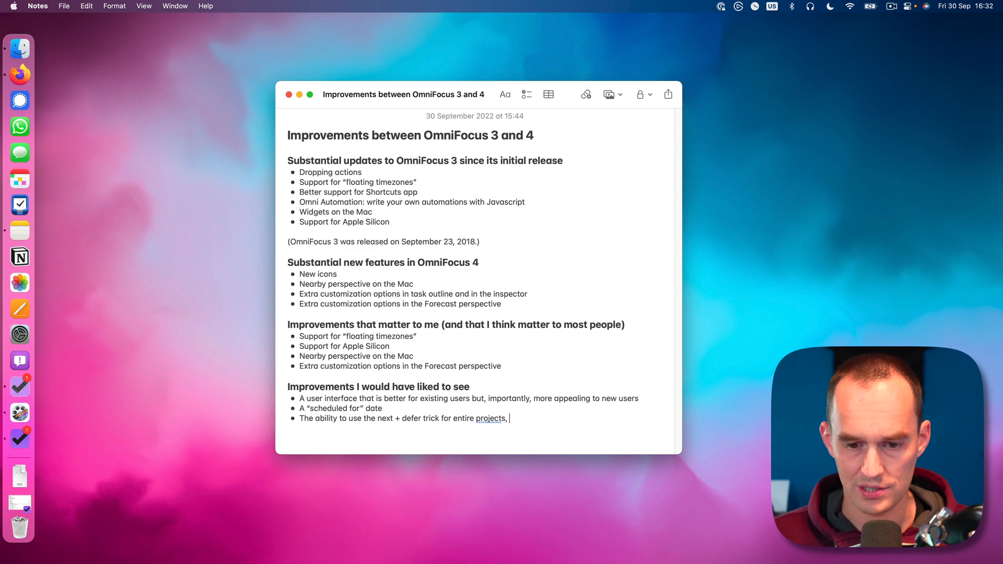
pyautogui.write('not just individual tasks')
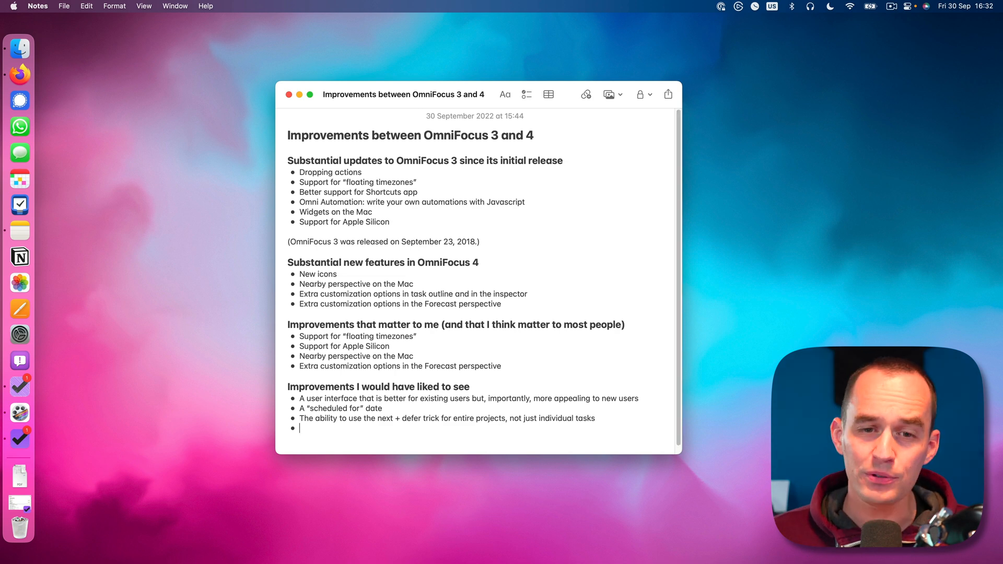
pyautogui.write('A dedic')
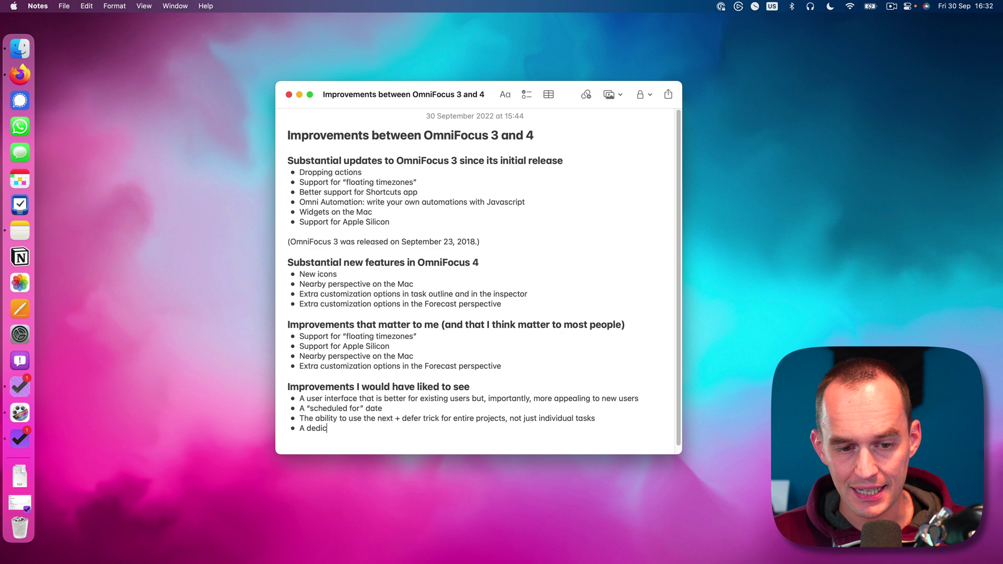
pyautogui.write('ated "Today" p')
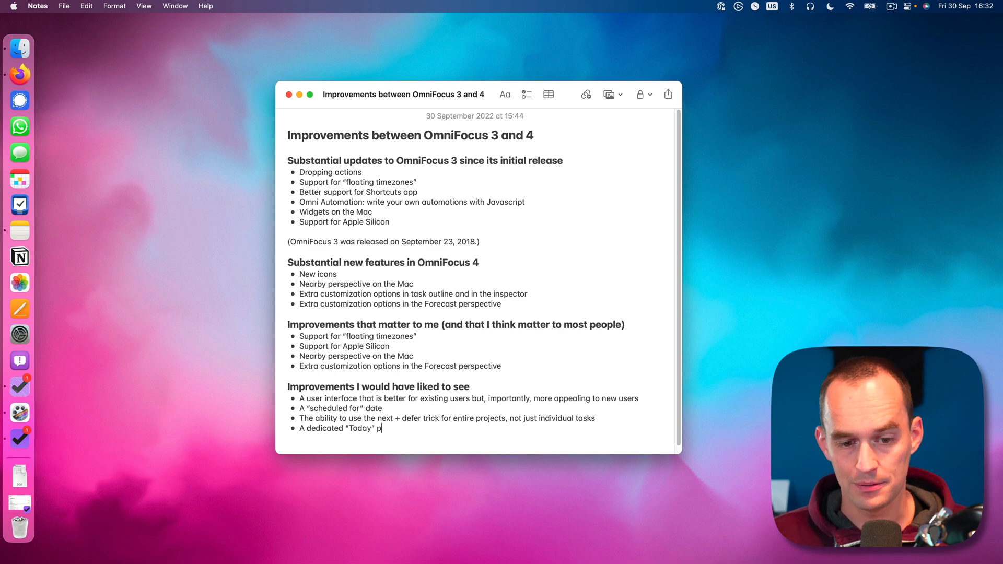
pyautogui.write('erspective')
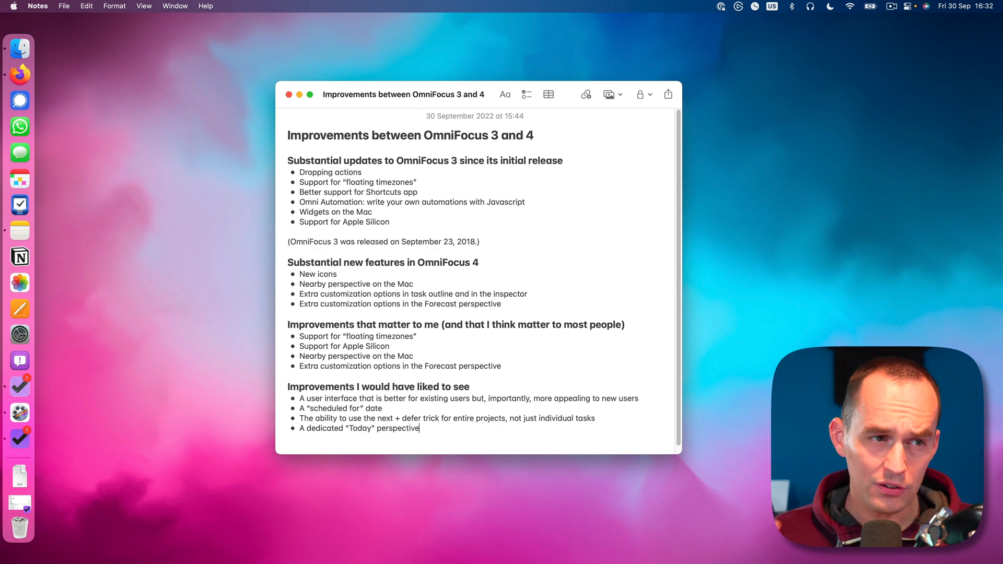